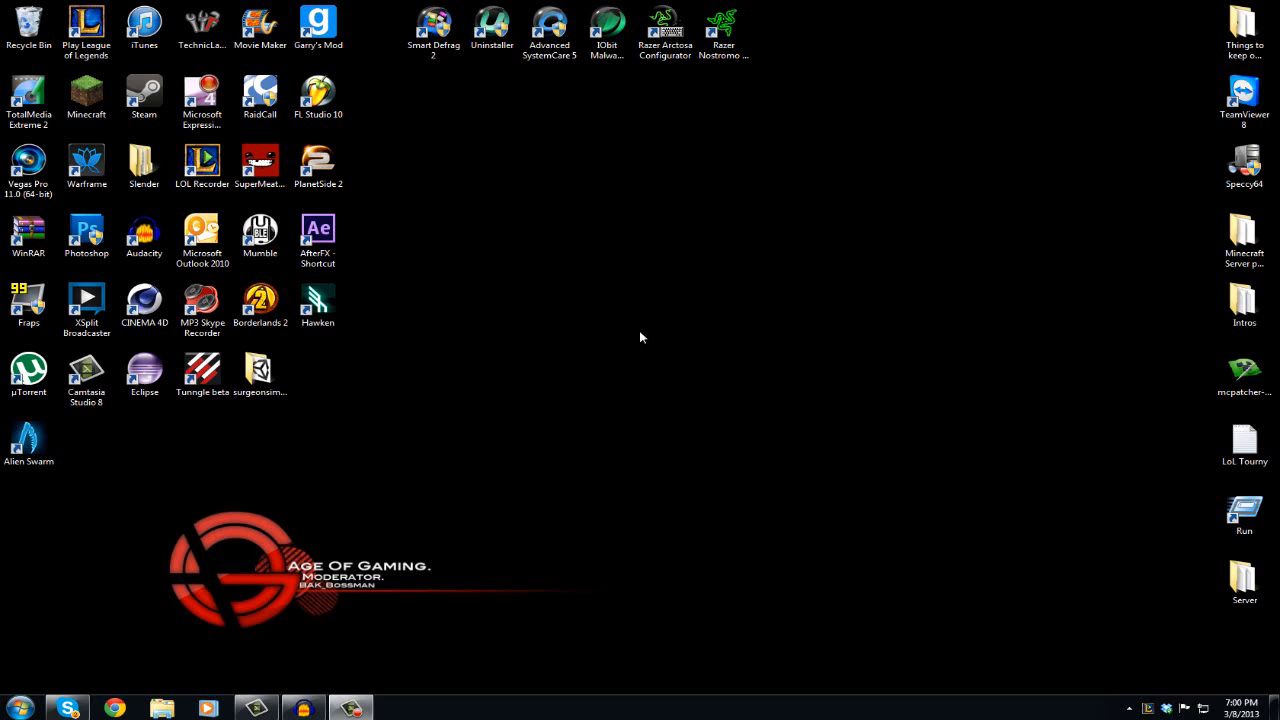
{"action": "mouse_move", "coordinate": [616, 344]}
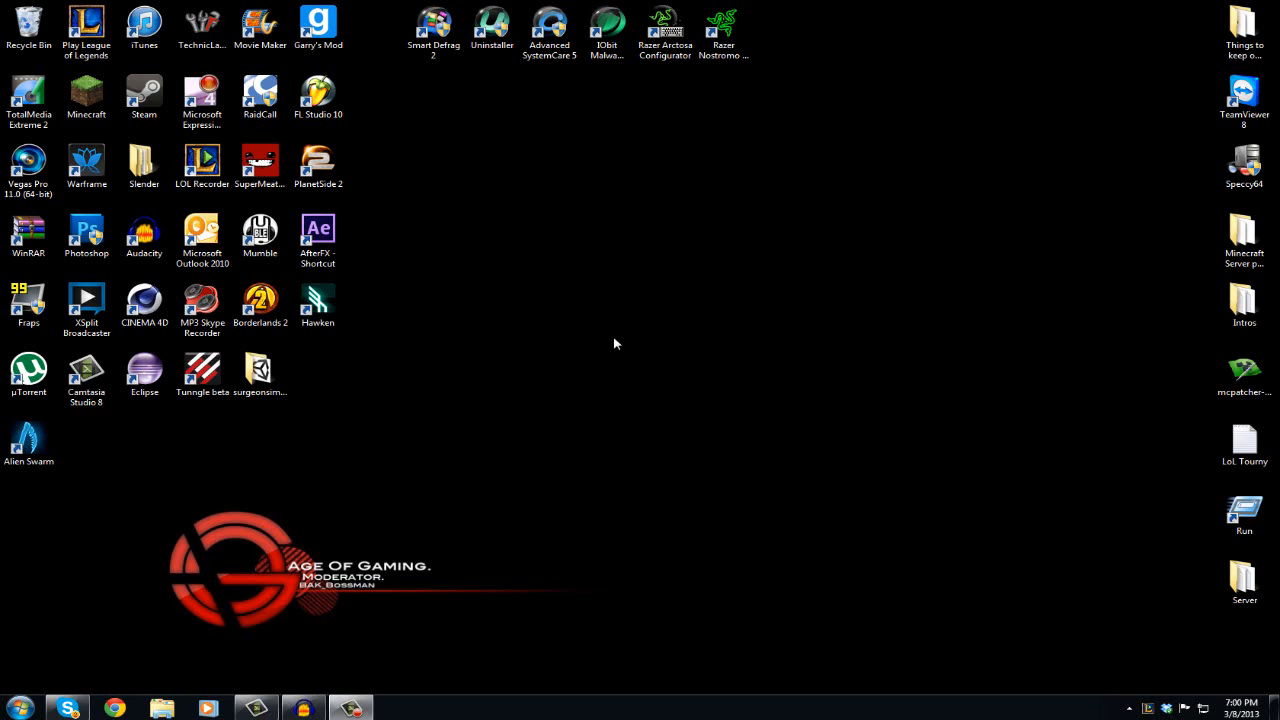
{"action": "mouse_move", "coordinate": [308, 672]}
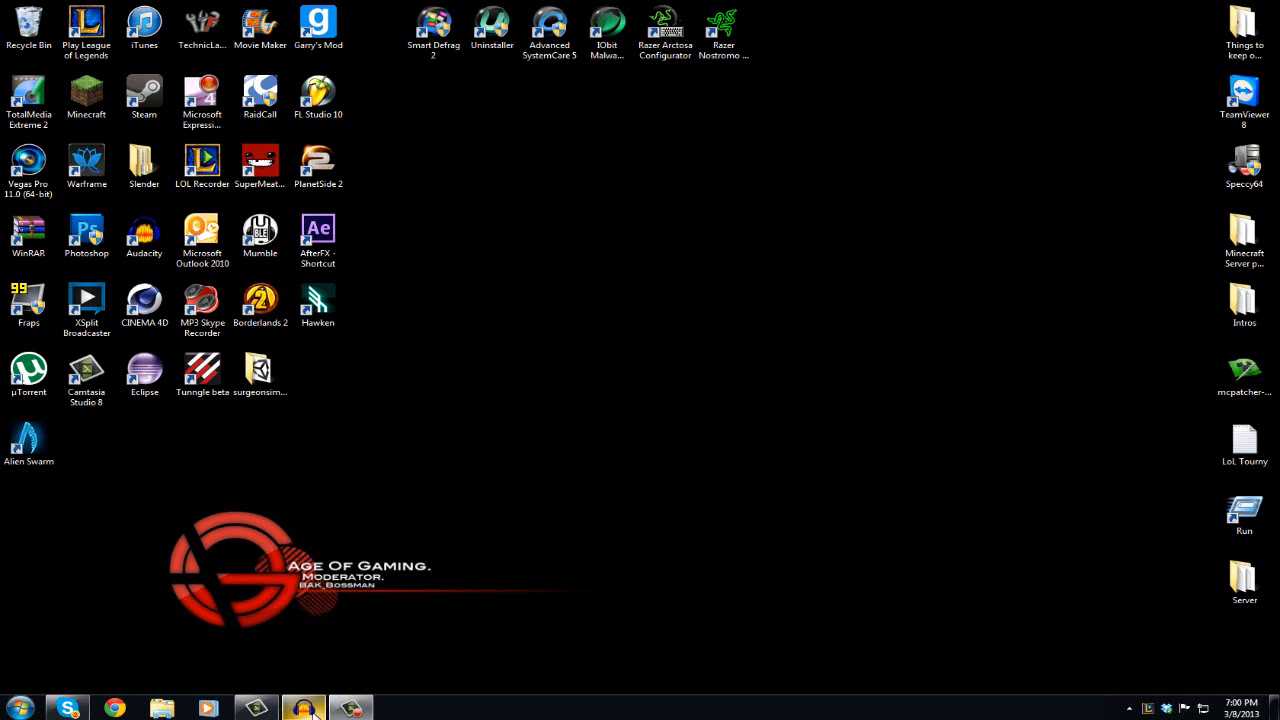
Launch Audacity from the taskbar and maximize its window to fill the screen
{"action": "left_click", "coordinate": [304, 708]}
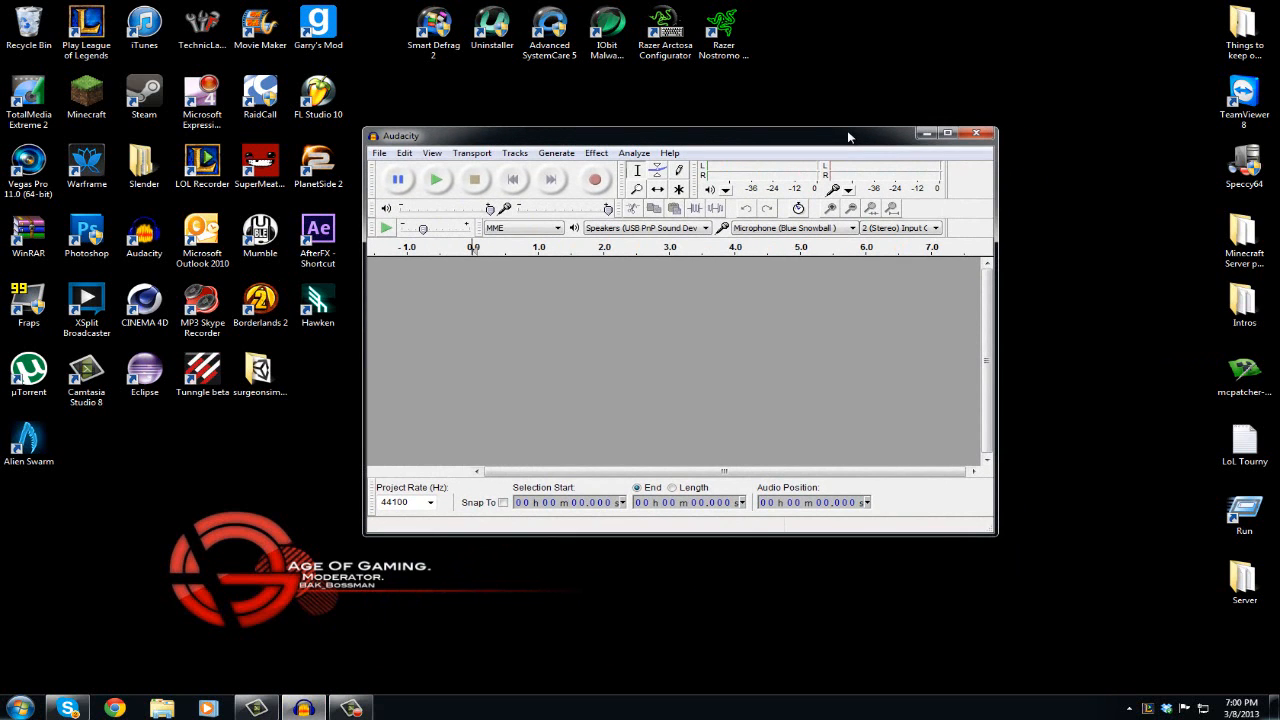
{"action": "left_click", "coordinate": [948, 132]}
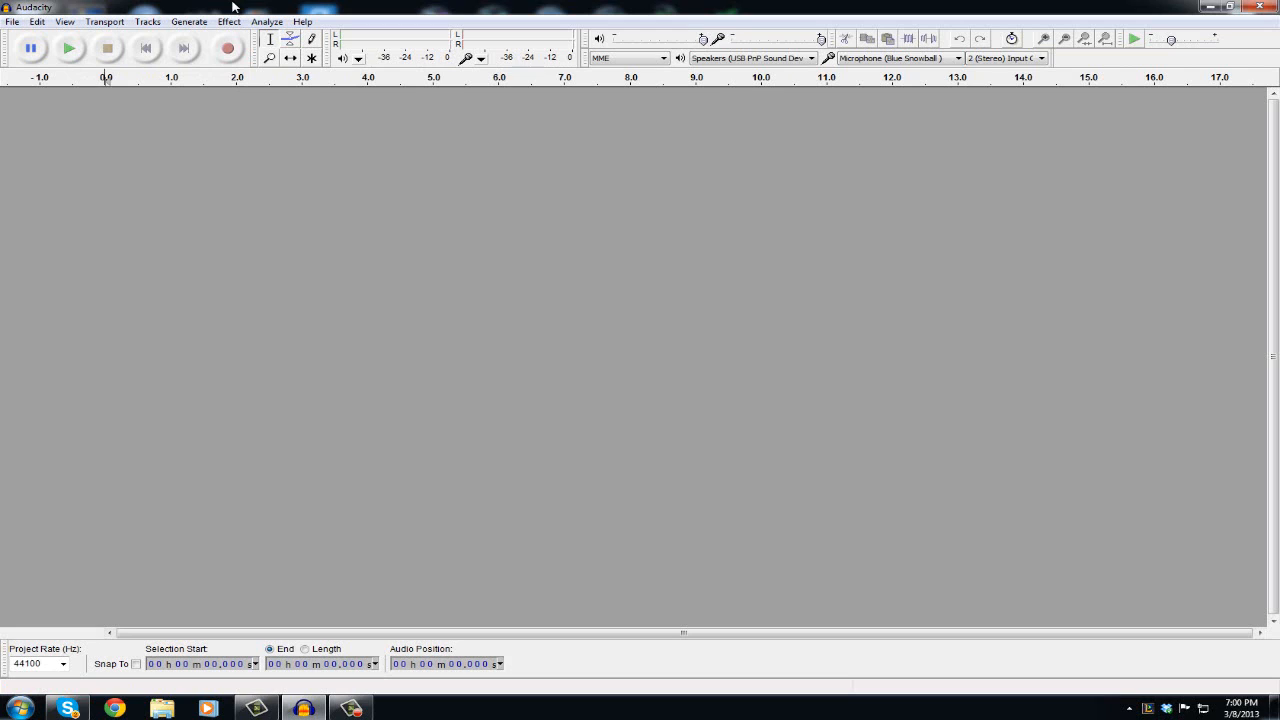
{"action": "mouse_move", "coordinate": [374, 146]}
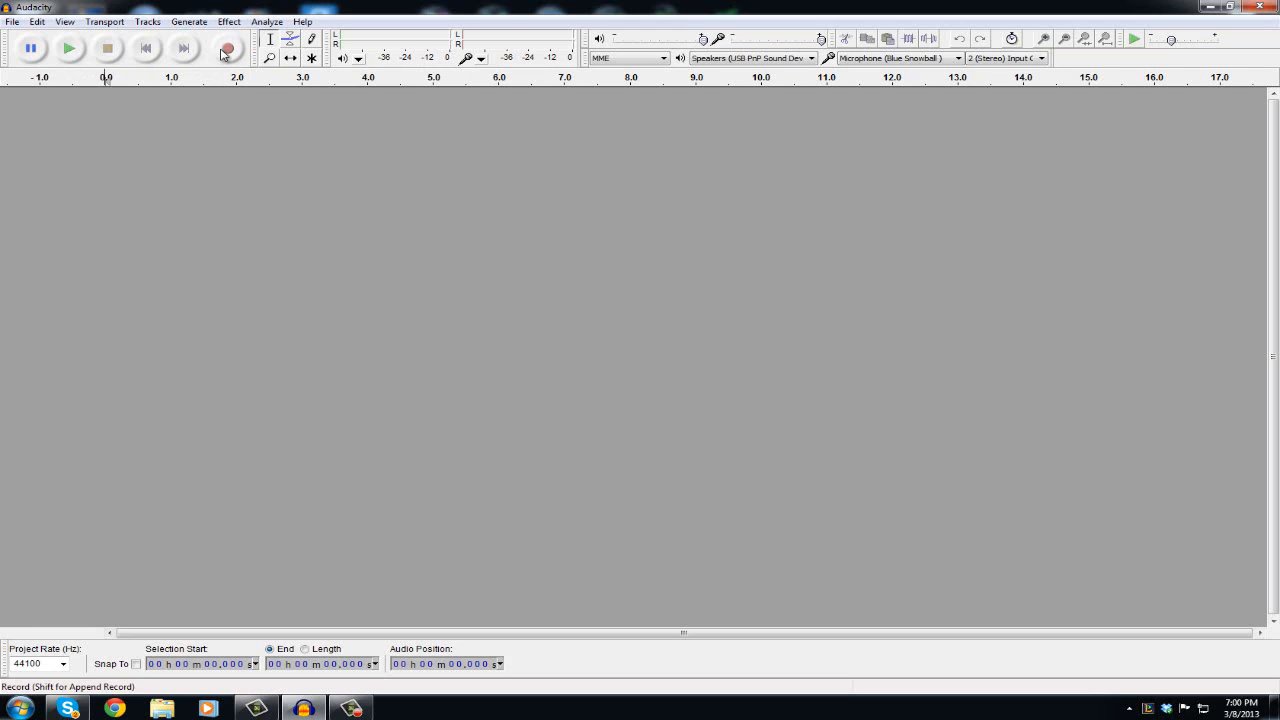
{"action": "mouse_move", "coordinate": [226, 48]}
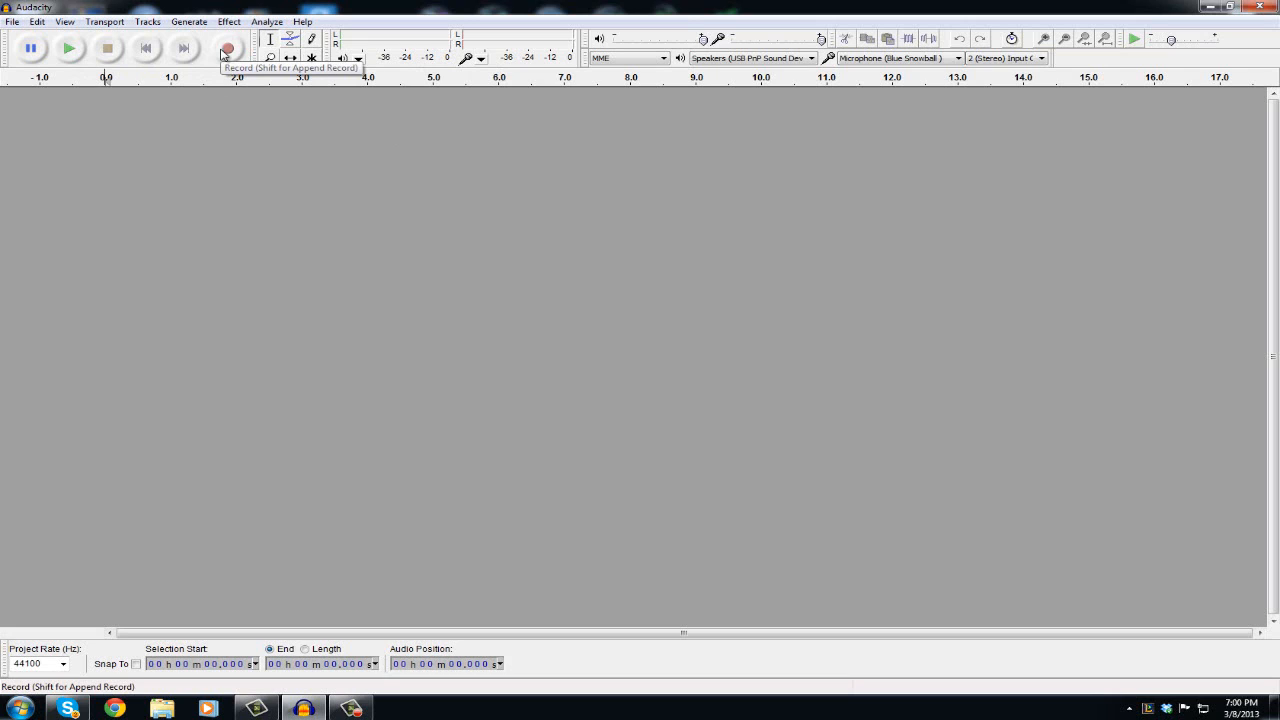
{"action": "mouse_move", "coordinate": [152, 134]}
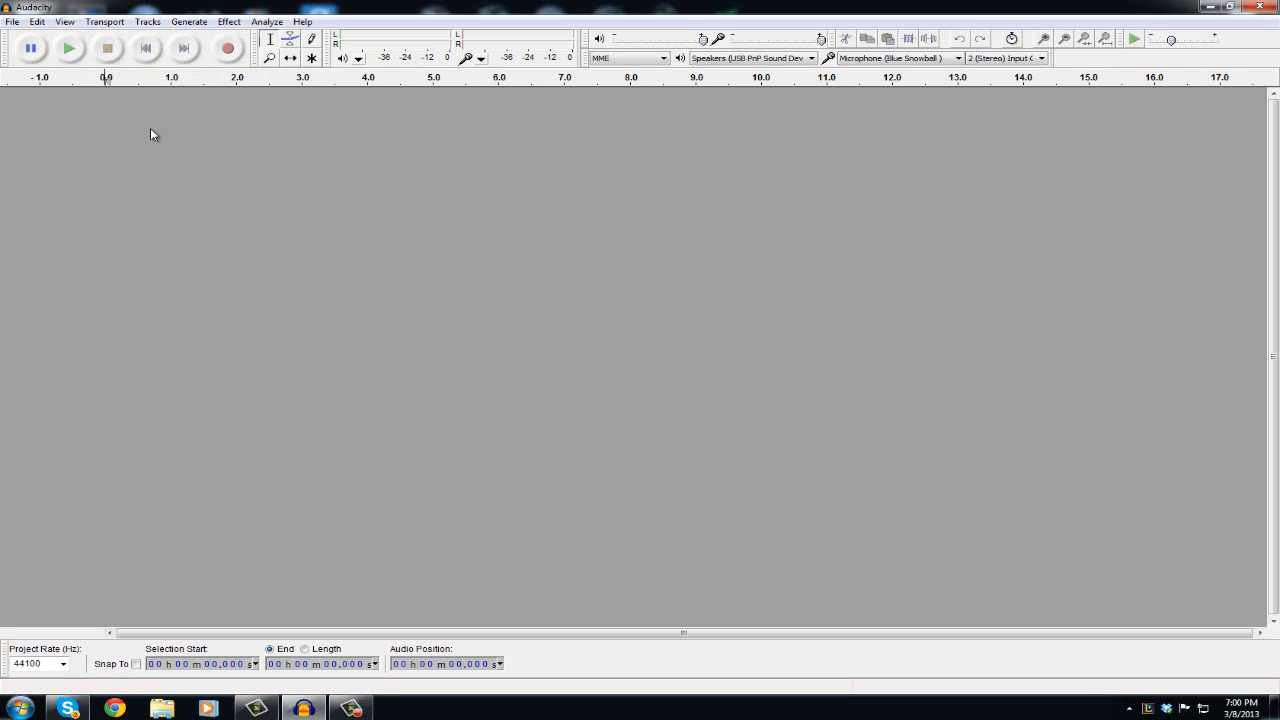
{"action": "mouse_move", "coordinate": [348, 132]}
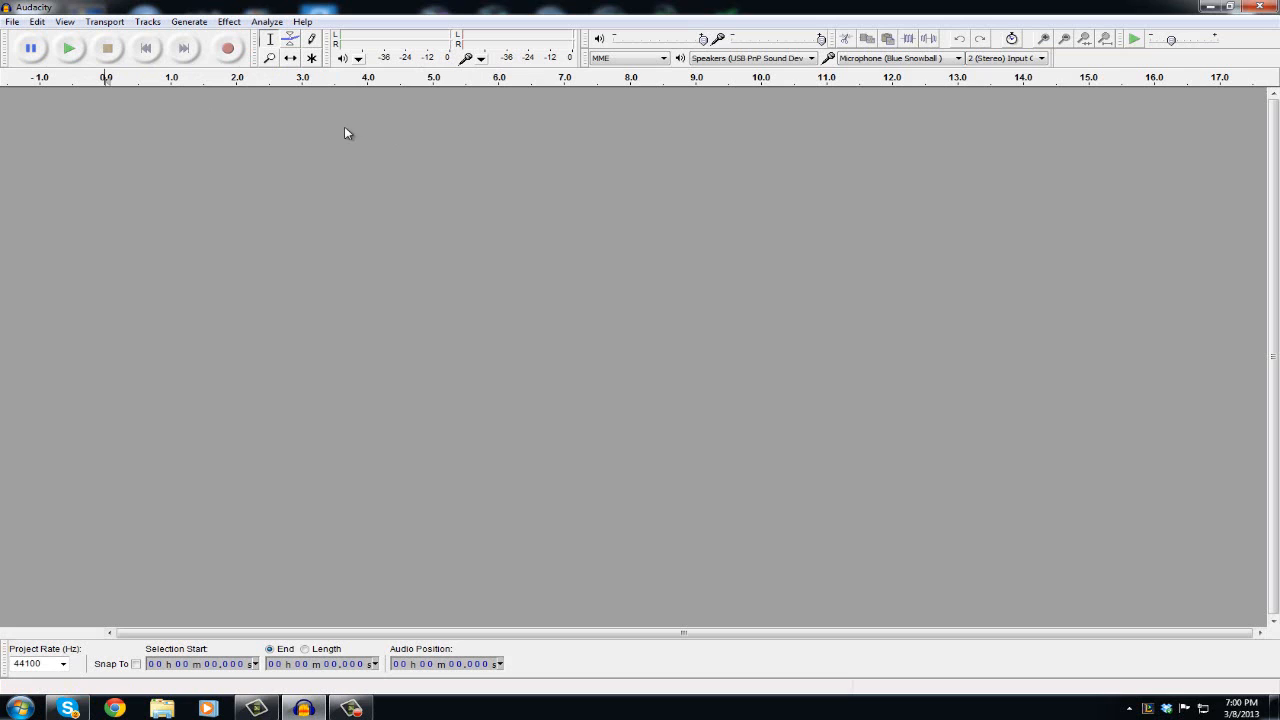
{"action": "mouse_move", "coordinate": [212, 140]}
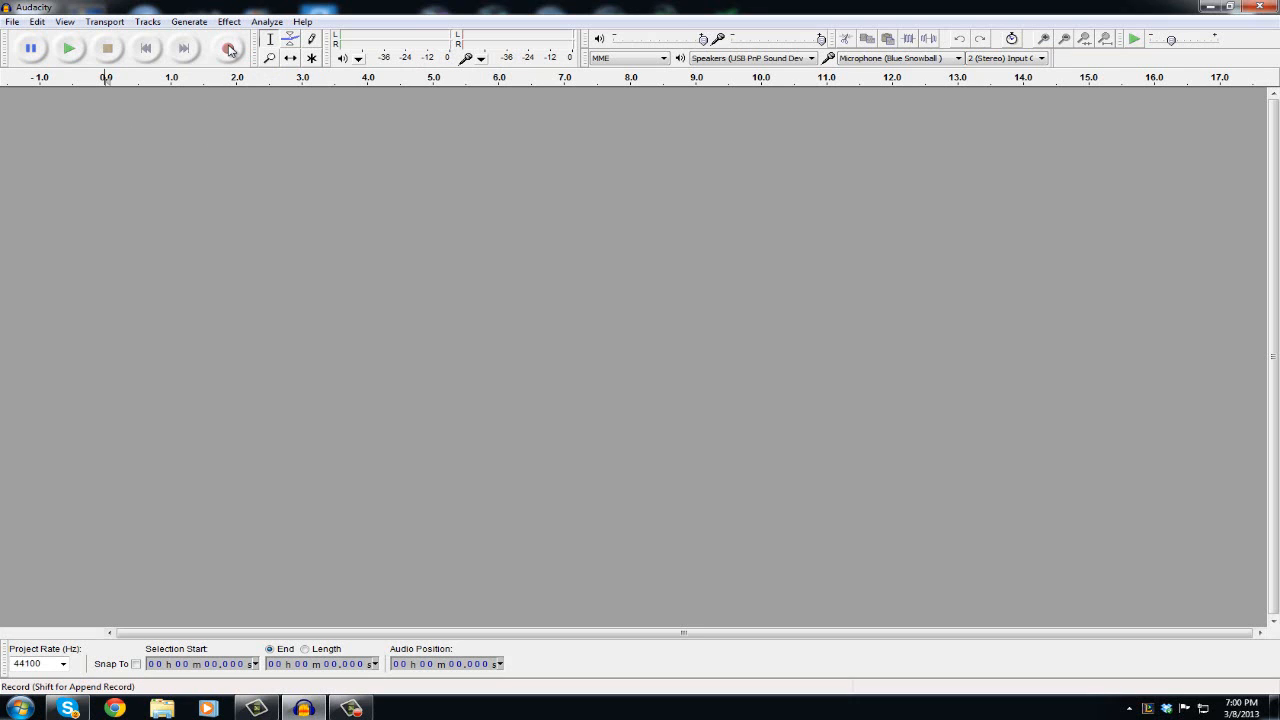
Record about eight seconds of stereo speech from the microphone, then stop
{"action": "left_click", "coordinate": [228, 48]}
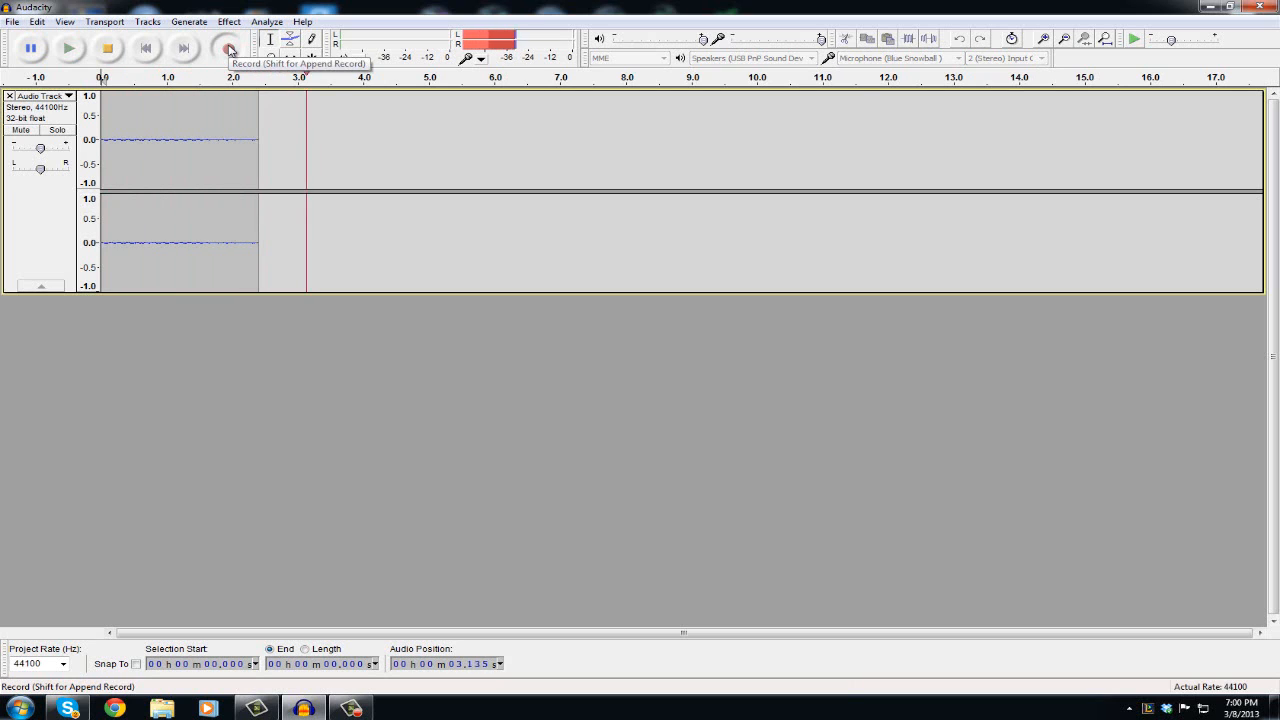
{"action": "left_click", "coordinate": [228, 48]}
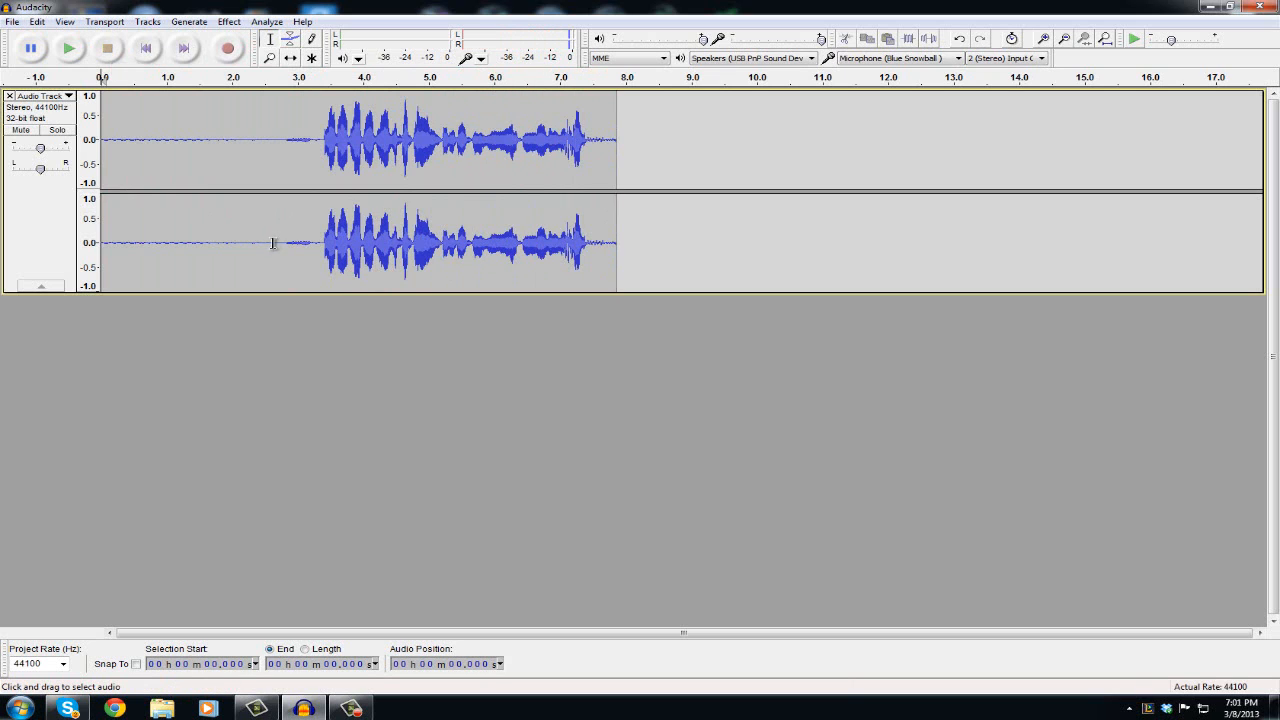
{"action": "mouse_move", "coordinate": [108, 252]}
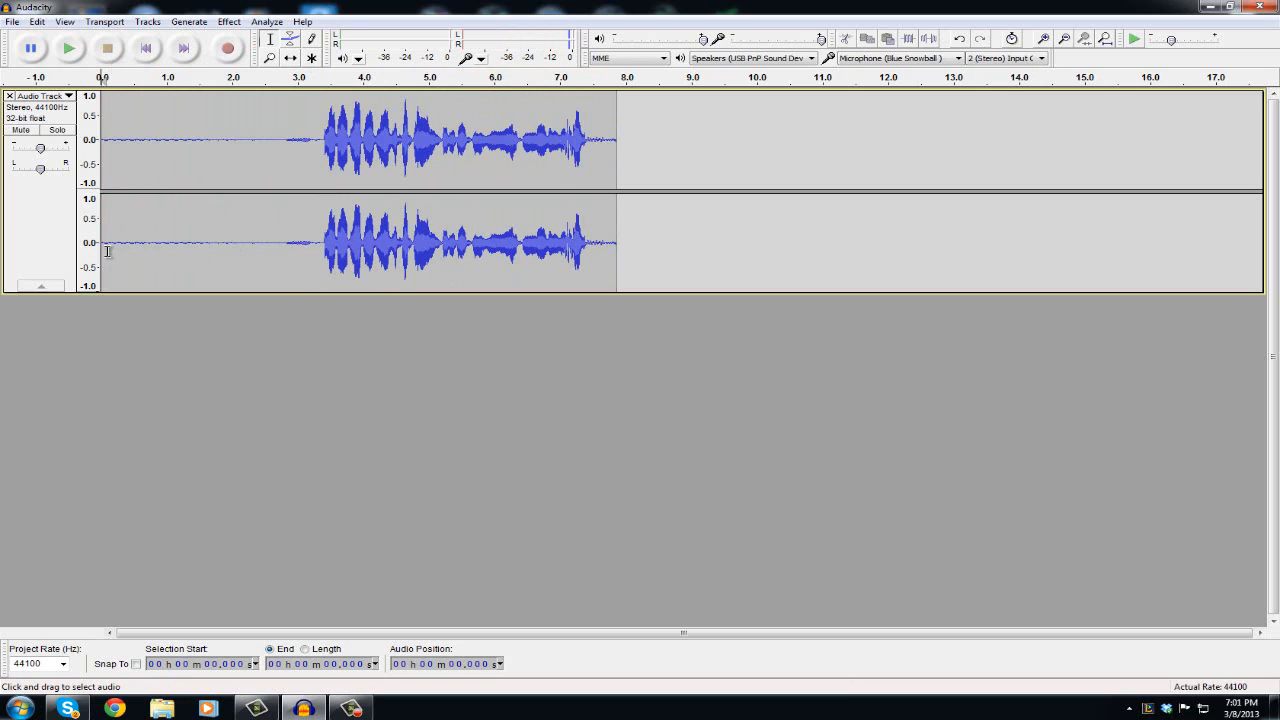
{"action": "mouse_move", "coordinate": [138, 256]}
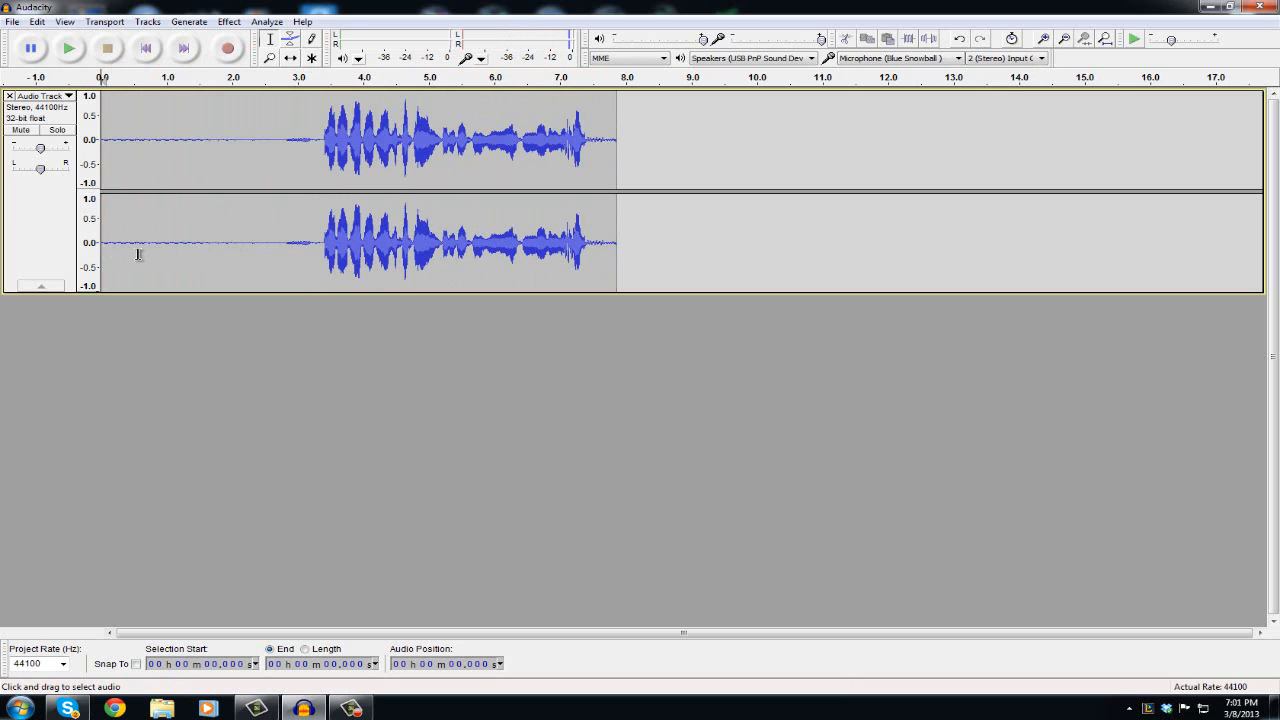
{"action": "mouse_move", "coordinate": [248, 256]}
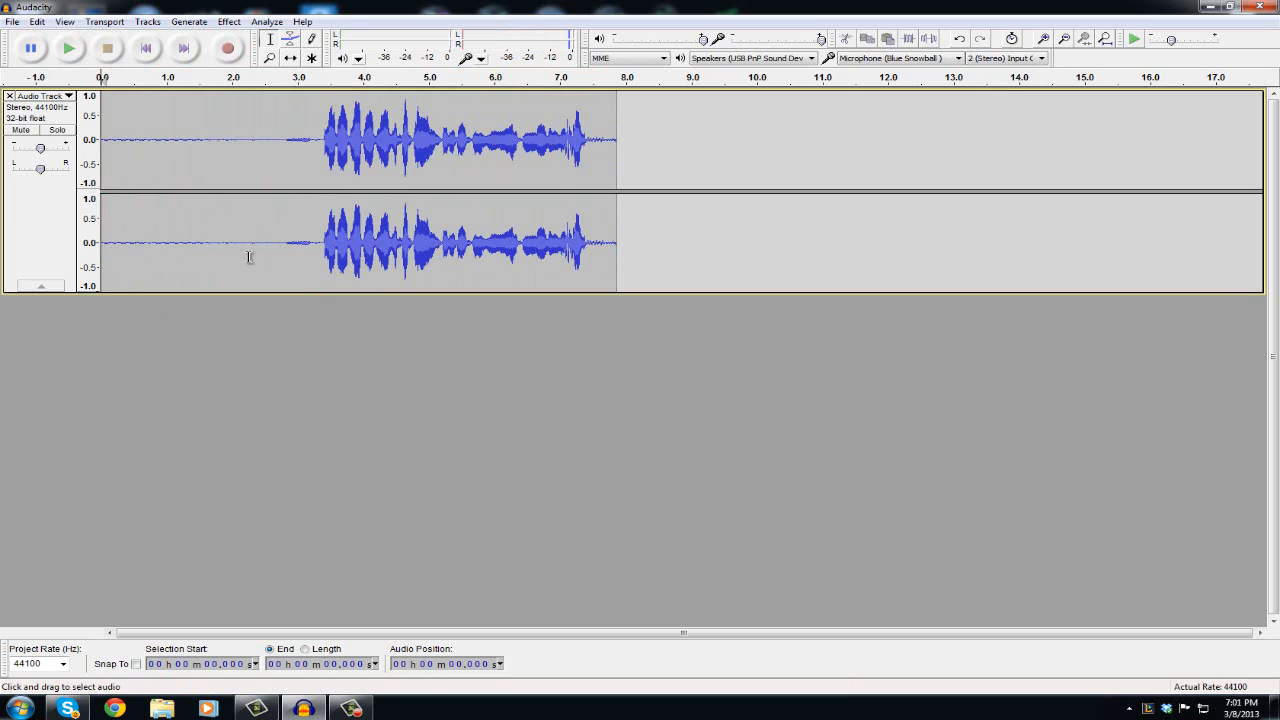
{"action": "mouse_move", "coordinate": [636, 252]}
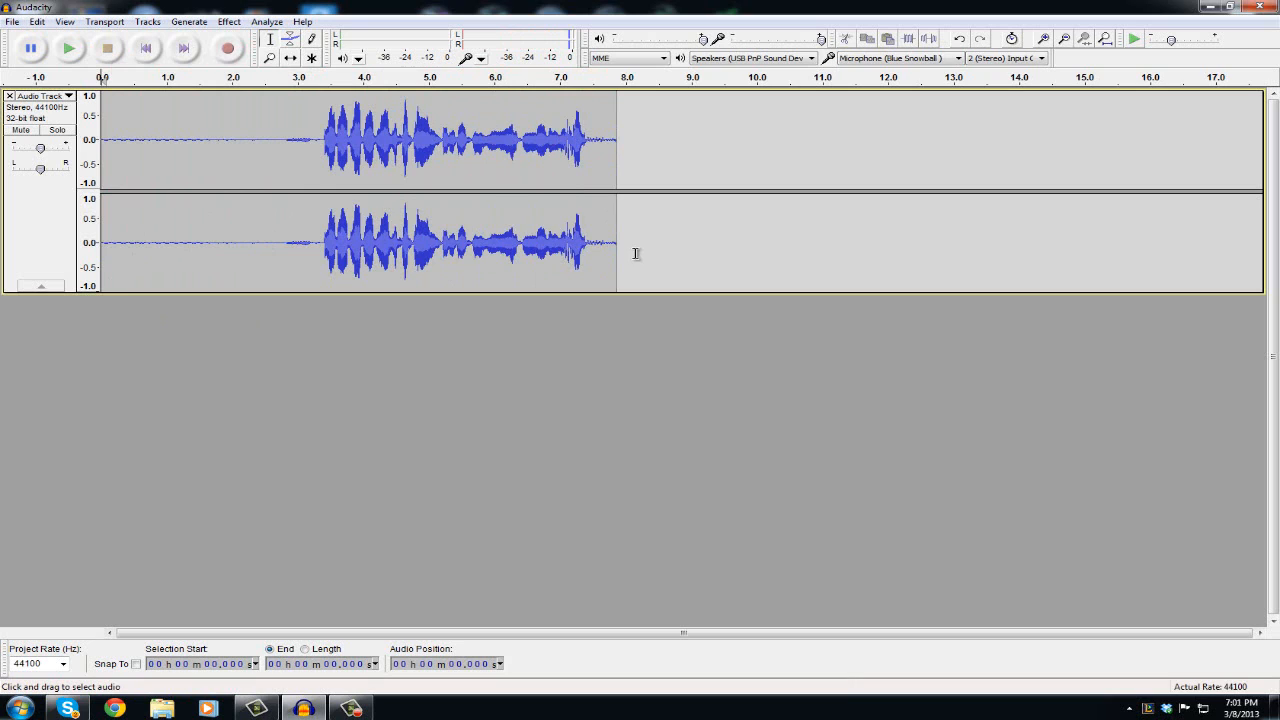
{"action": "mouse_move", "coordinate": [490, 236]}
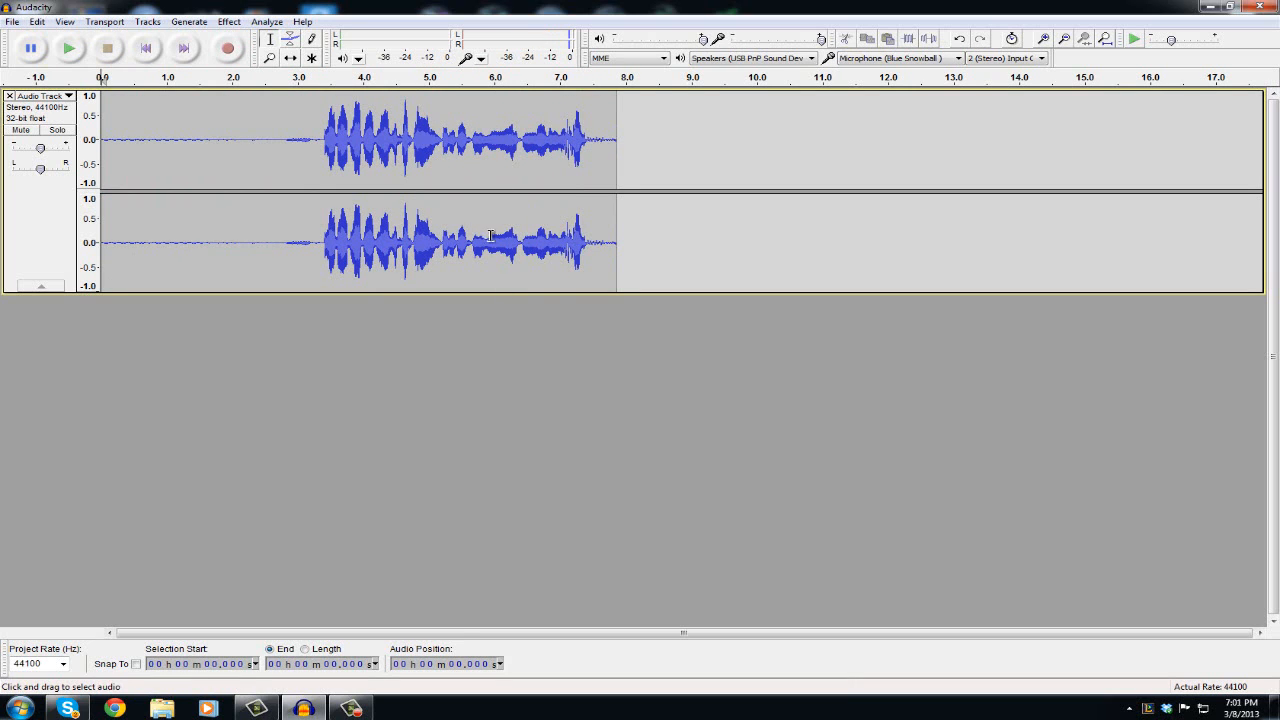
{"action": "mouse_move", "coordinate": [1238, 186]}
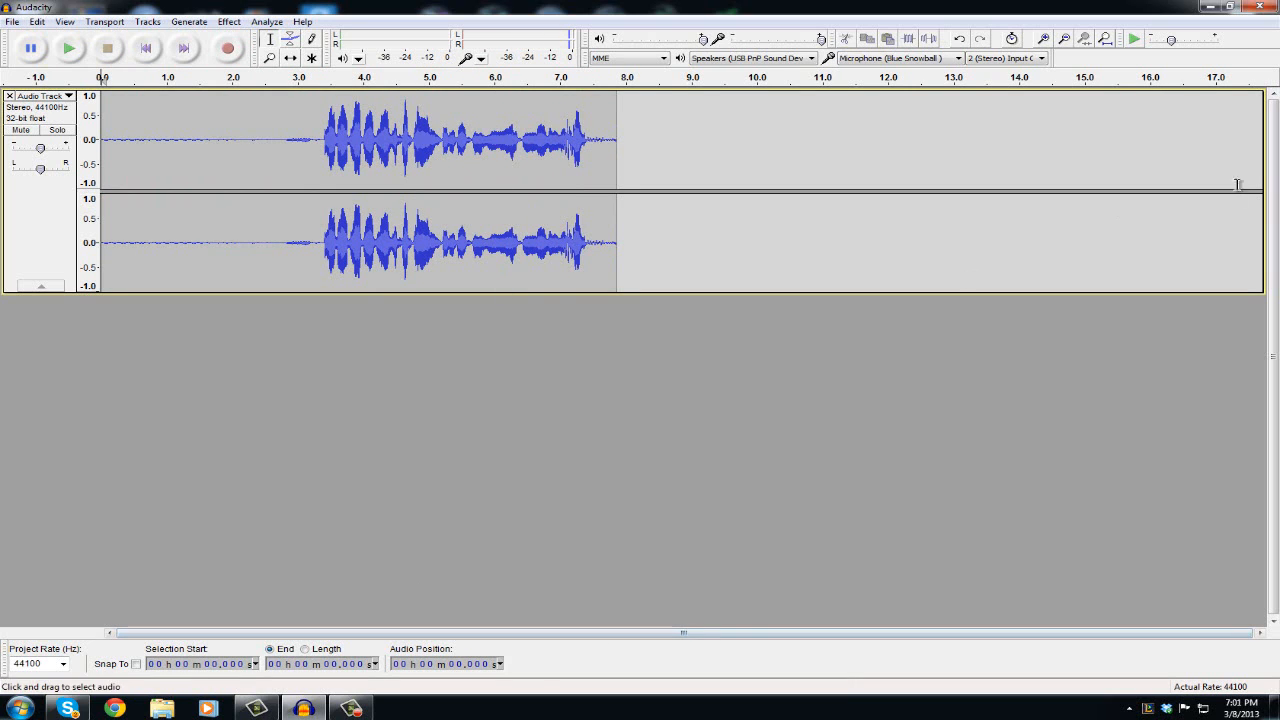
{"action": "mouse_move", "coordinate": [308, 114]}
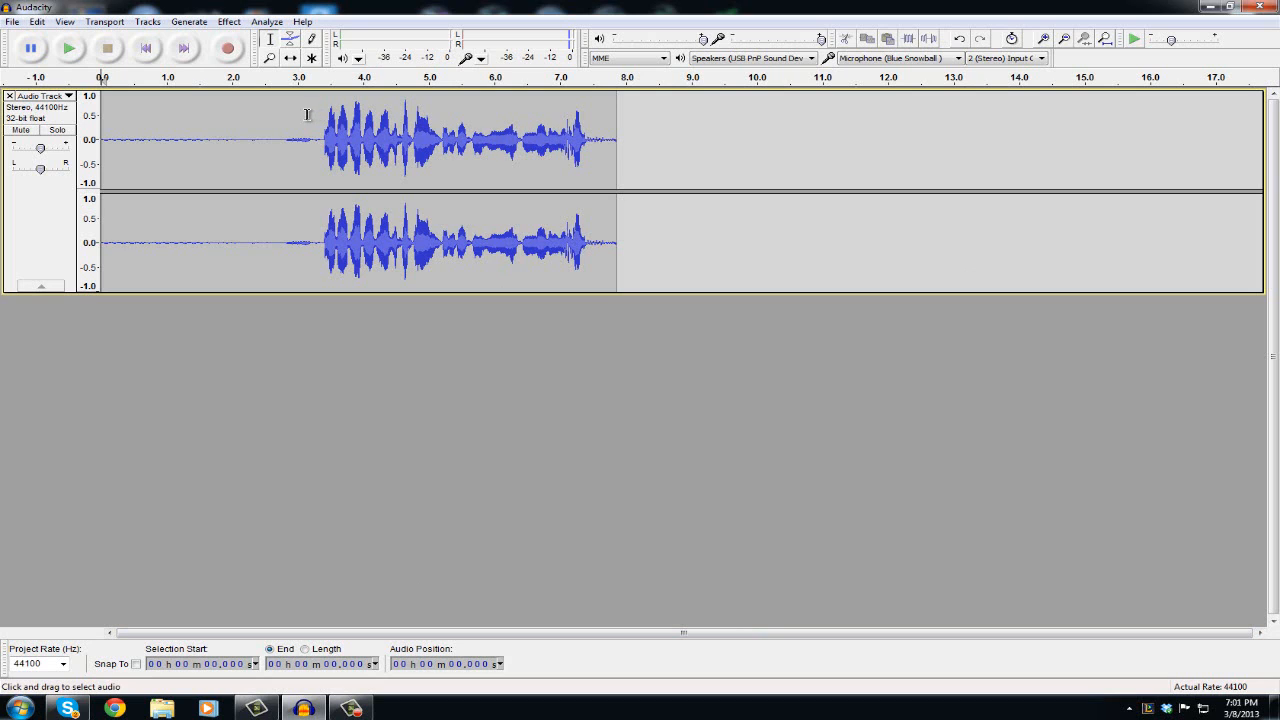
{"action": "mouse_move", "coordinate": [244, 134]}
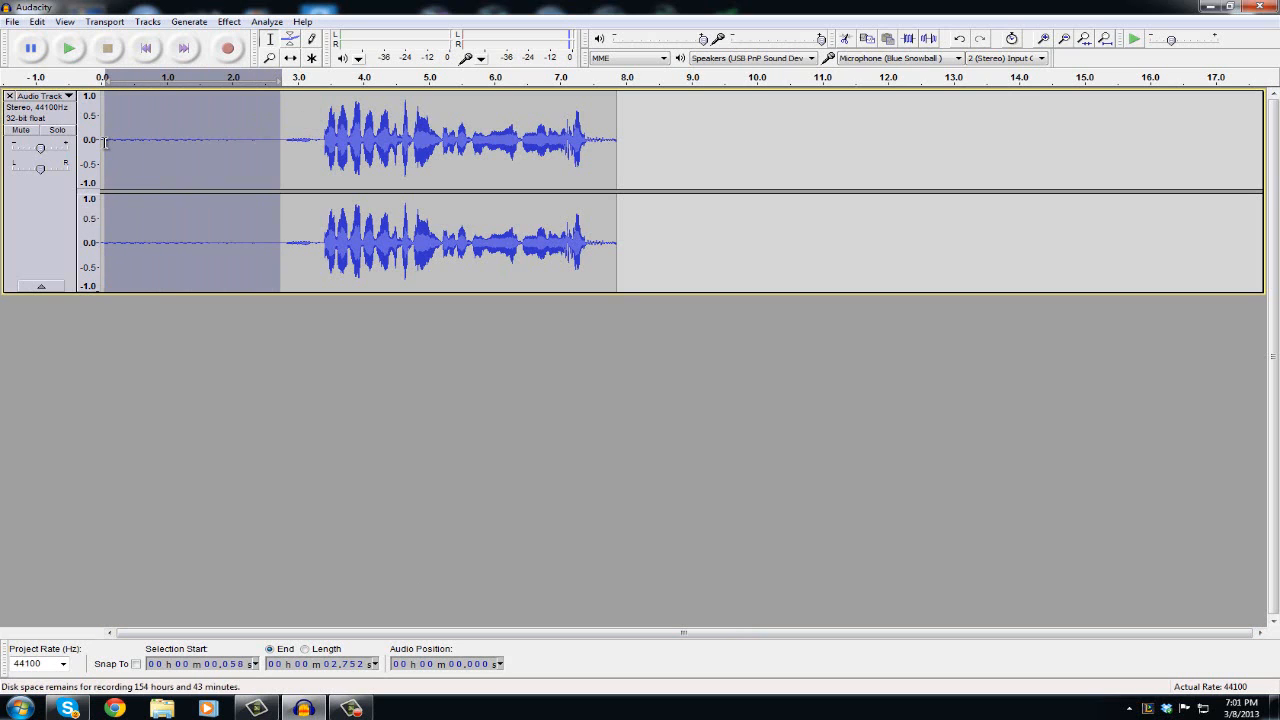
{"action": "mouse_move", "coordinate": [240, 140]}
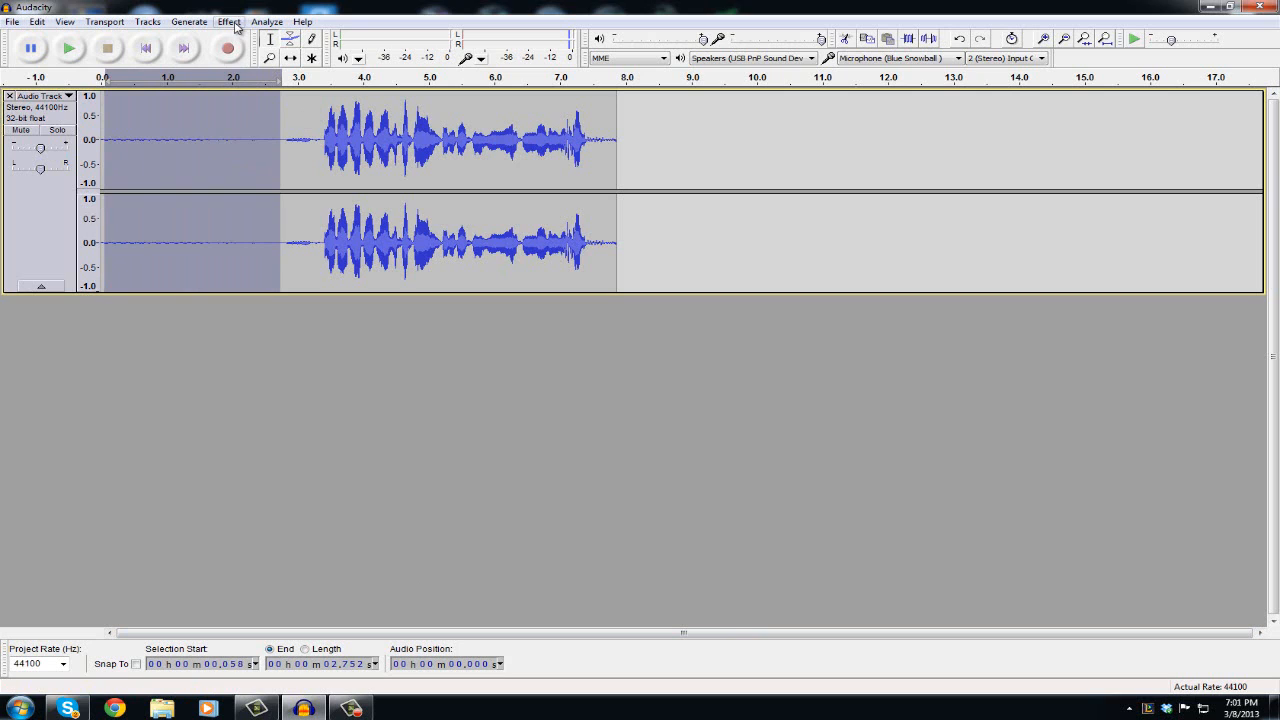
Get a noise profile in Noise Removal from the selected silent lead-in static
{"action": "left_click", "coordinate": [228, 20]}
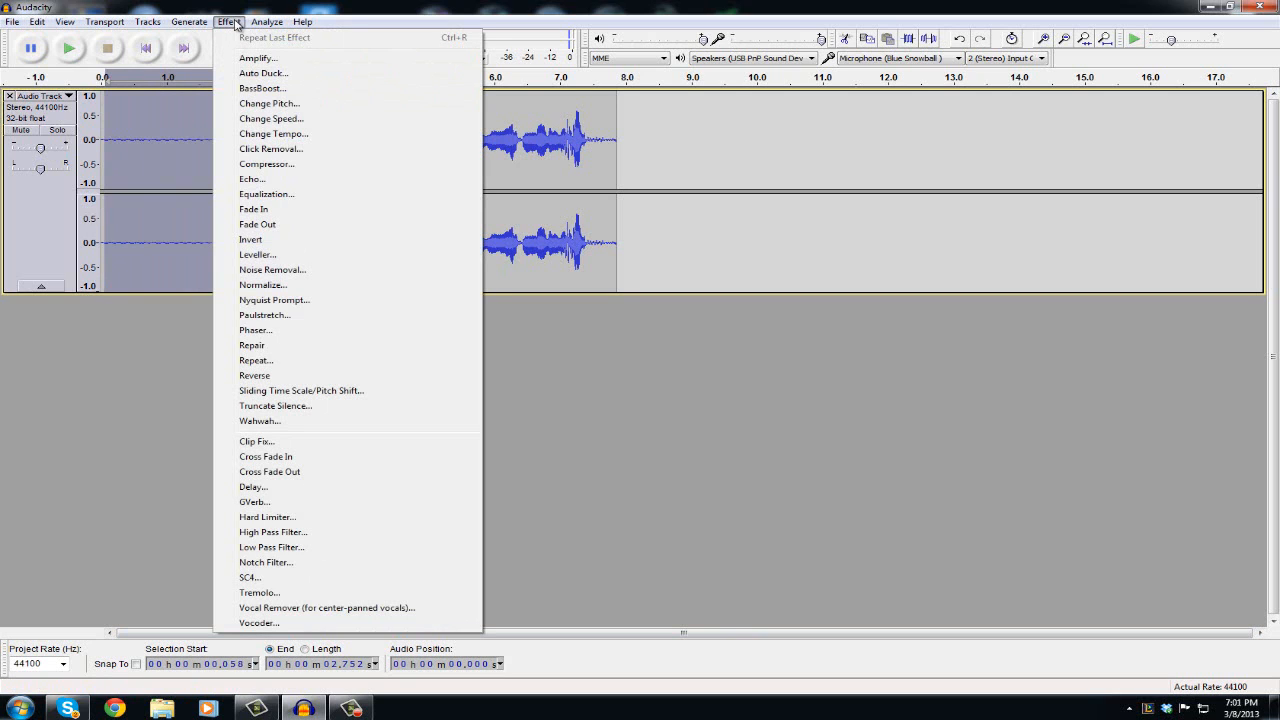
{"action": "mouse_move", "coordinate": [304, 270]}
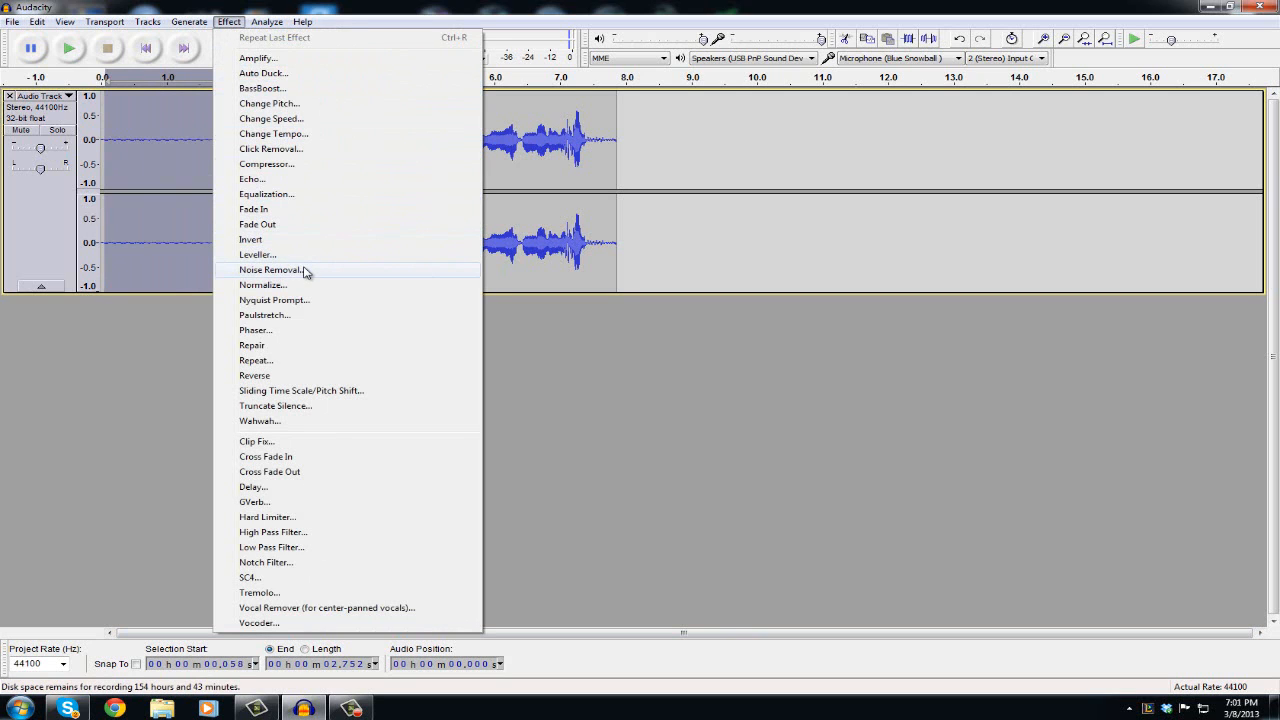
{"action": "left_click", "coordinate": [272, 270]}
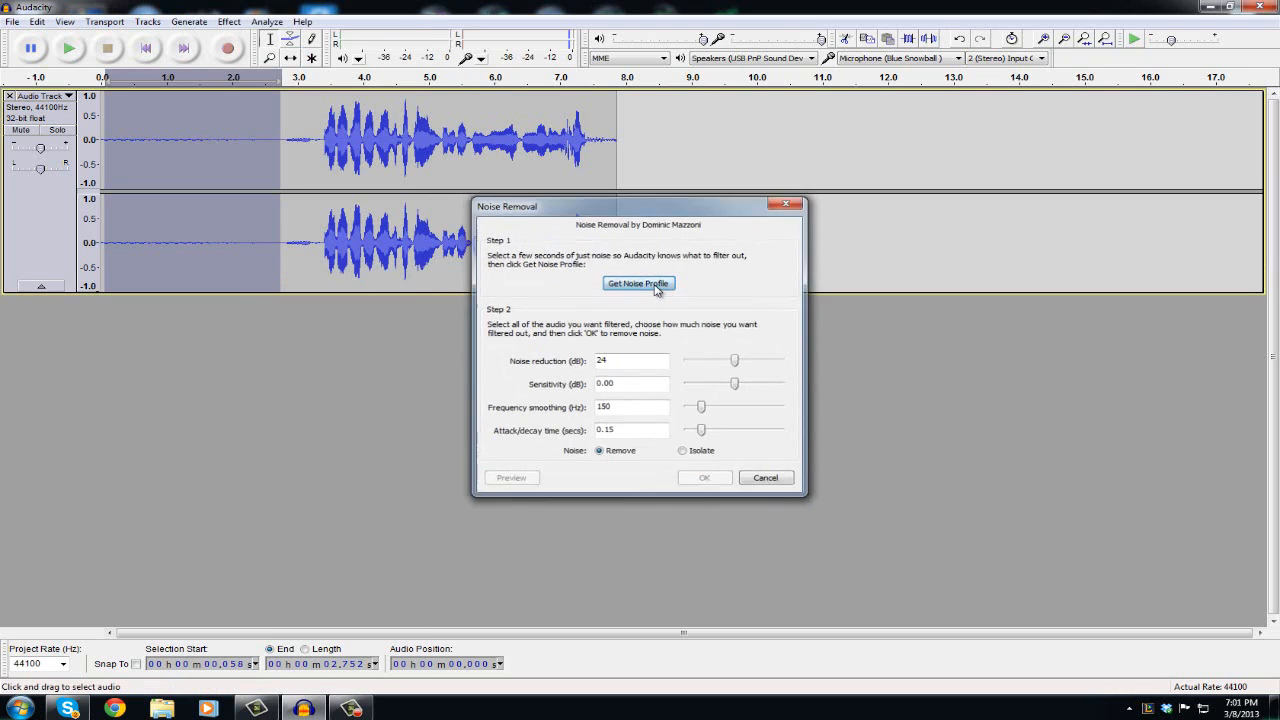
{"action": "left_click", "coordinate": [638, 284]}
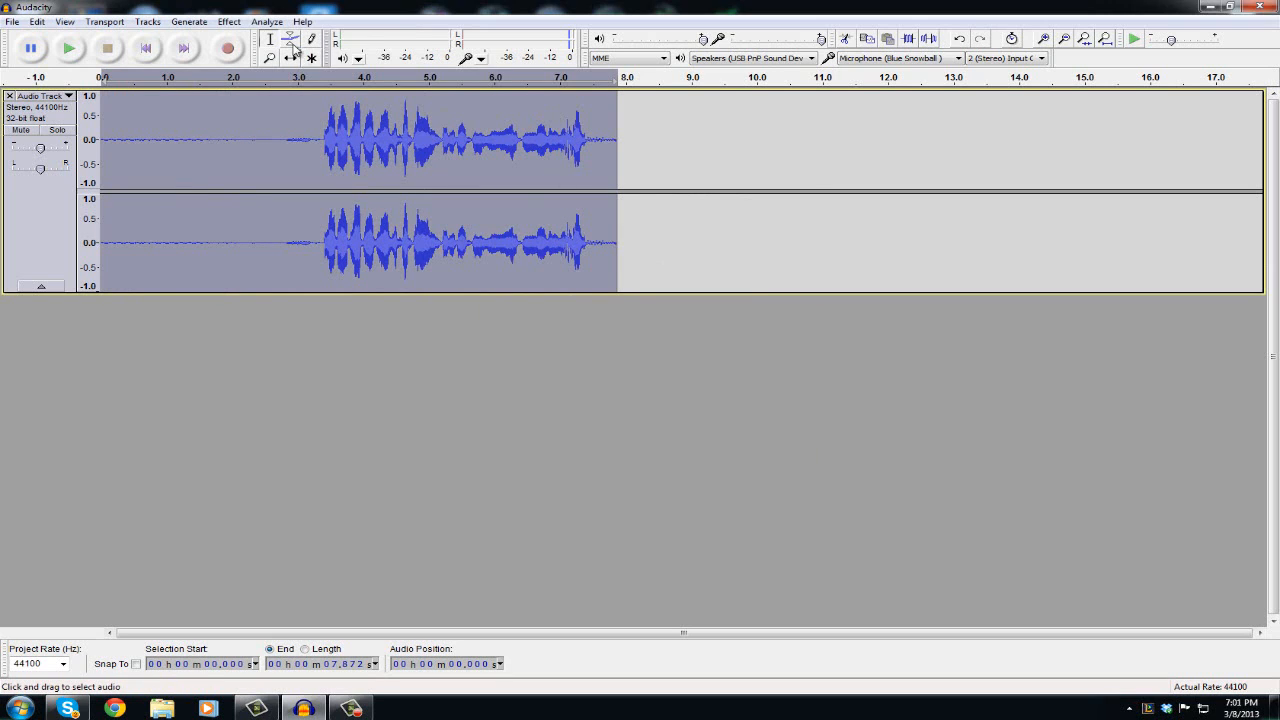
Preview the cleaned audio in the Noise Removal dialog, then close it without applying
{"action": "left_click", "coordinate": [268, 20]}
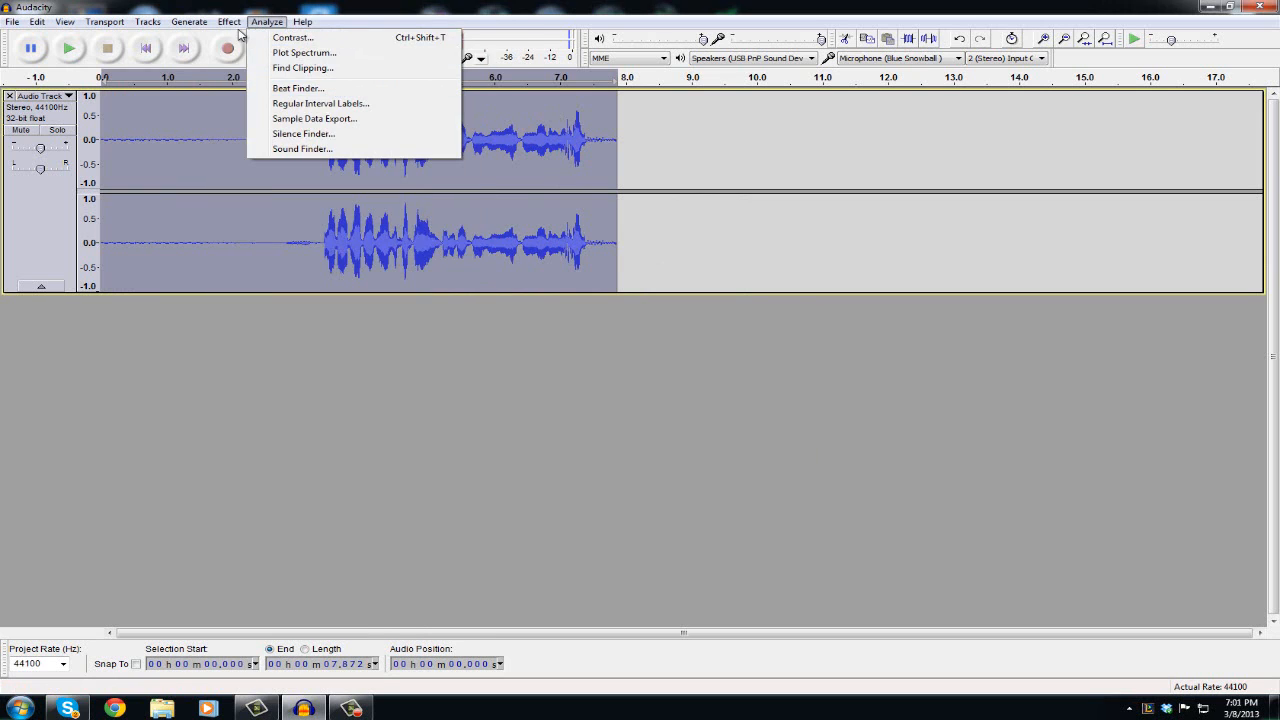
{"action": "left_click", "coordinate": [228, 20]}
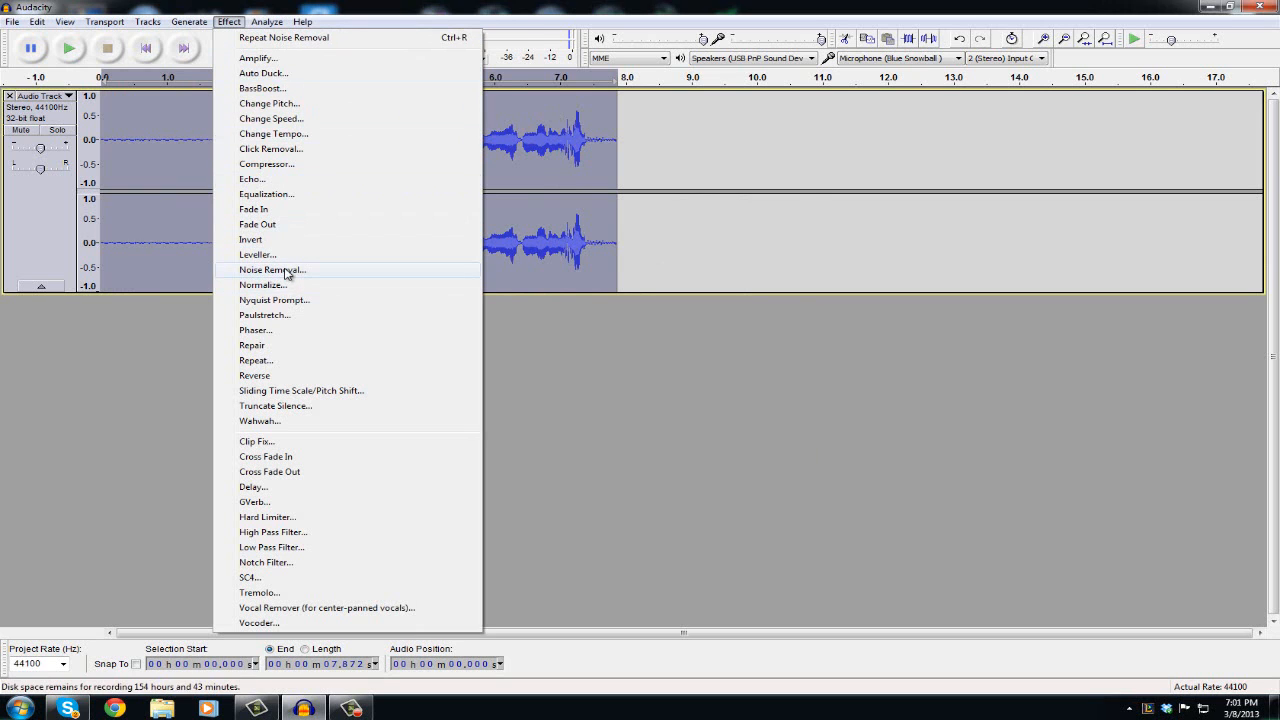
{"action": "left_click", "coordinate": [272, 270]}
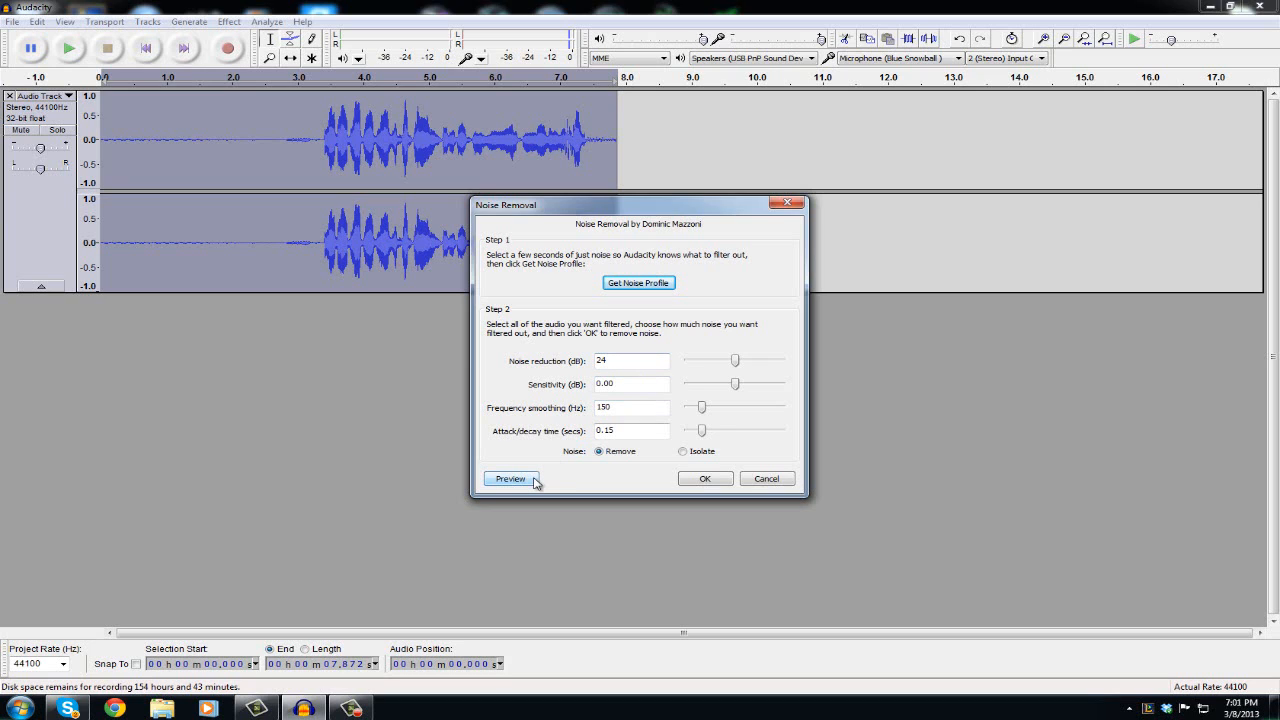
{"action": "mouse_move", "coordinate": [562, 364]}
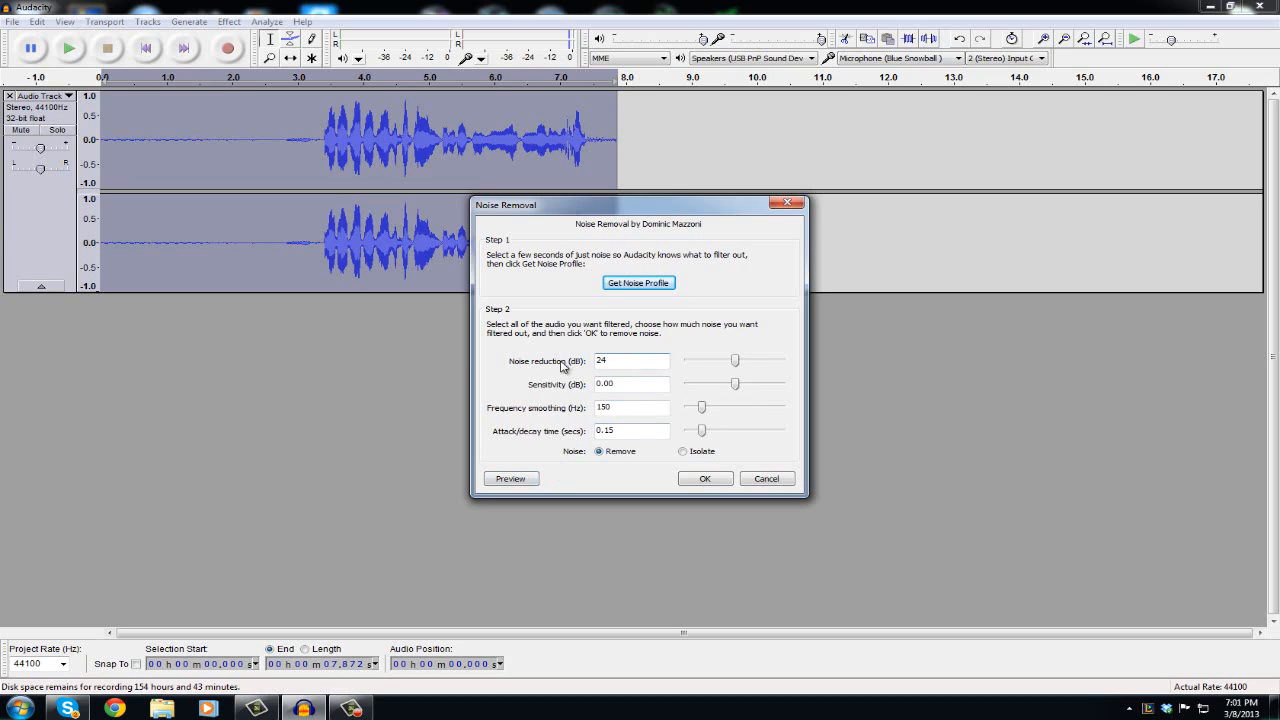
{"action": "left_click", "coordinate": [510, 478]}
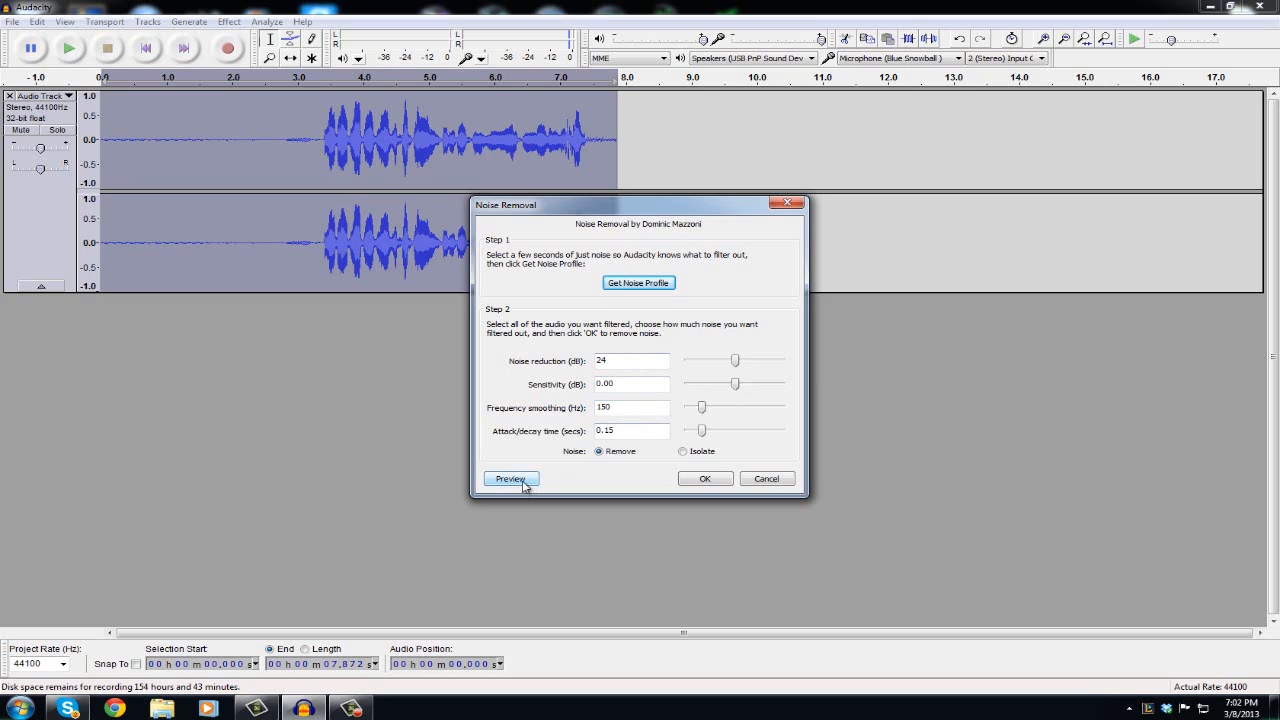
{"action": "left_click", "coordinate": [510, 478]}
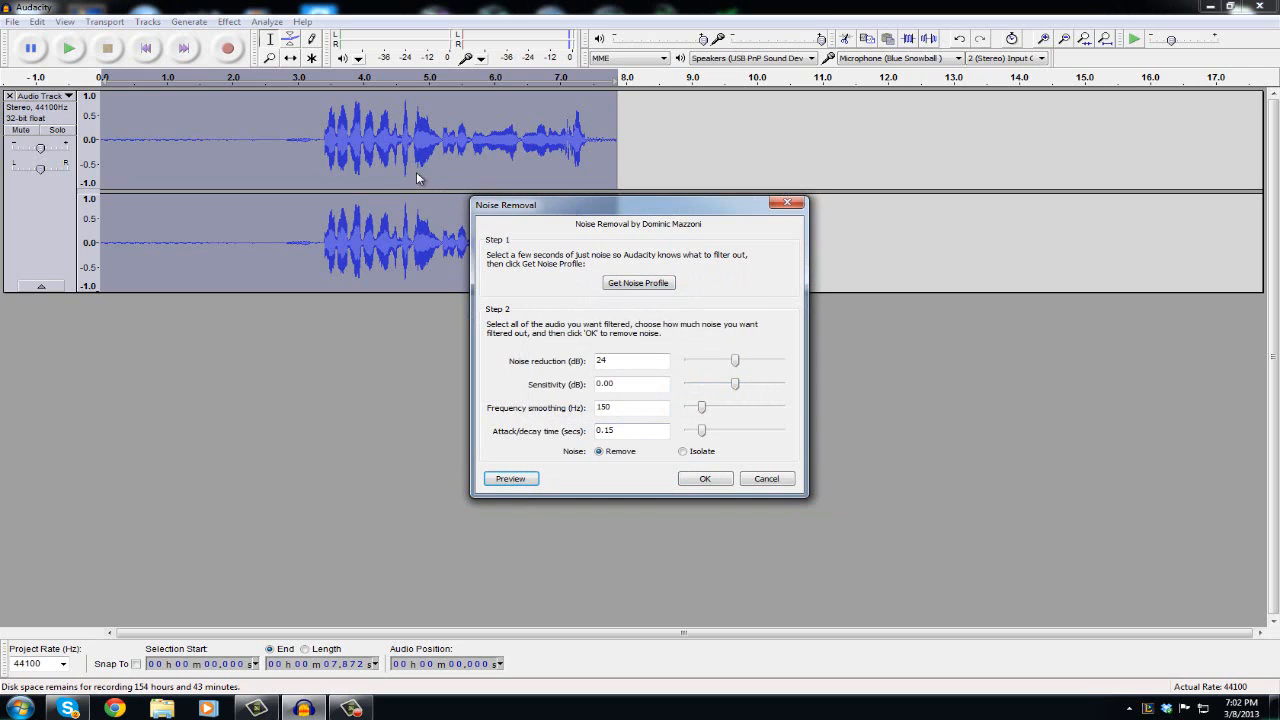
{"action": "mouse_move", "coordinate": [380, 264]}
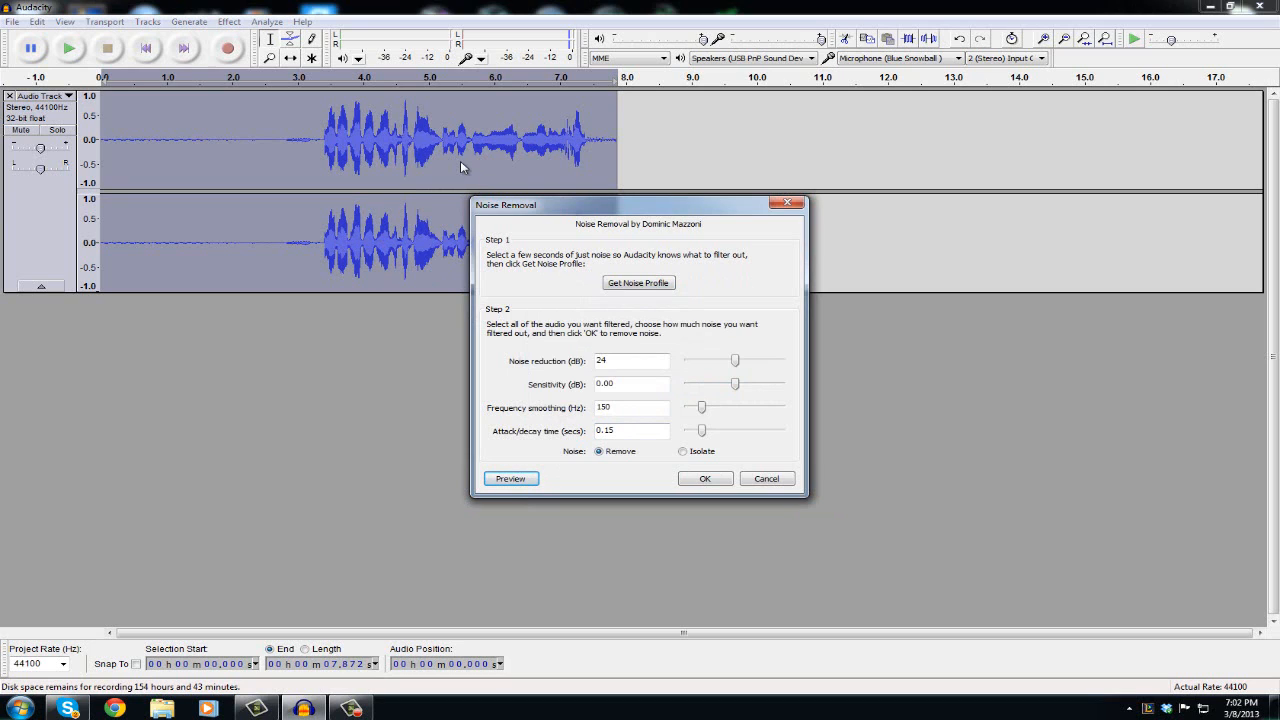
{"action": "mouse_move", "coordinate": [204, 148]}
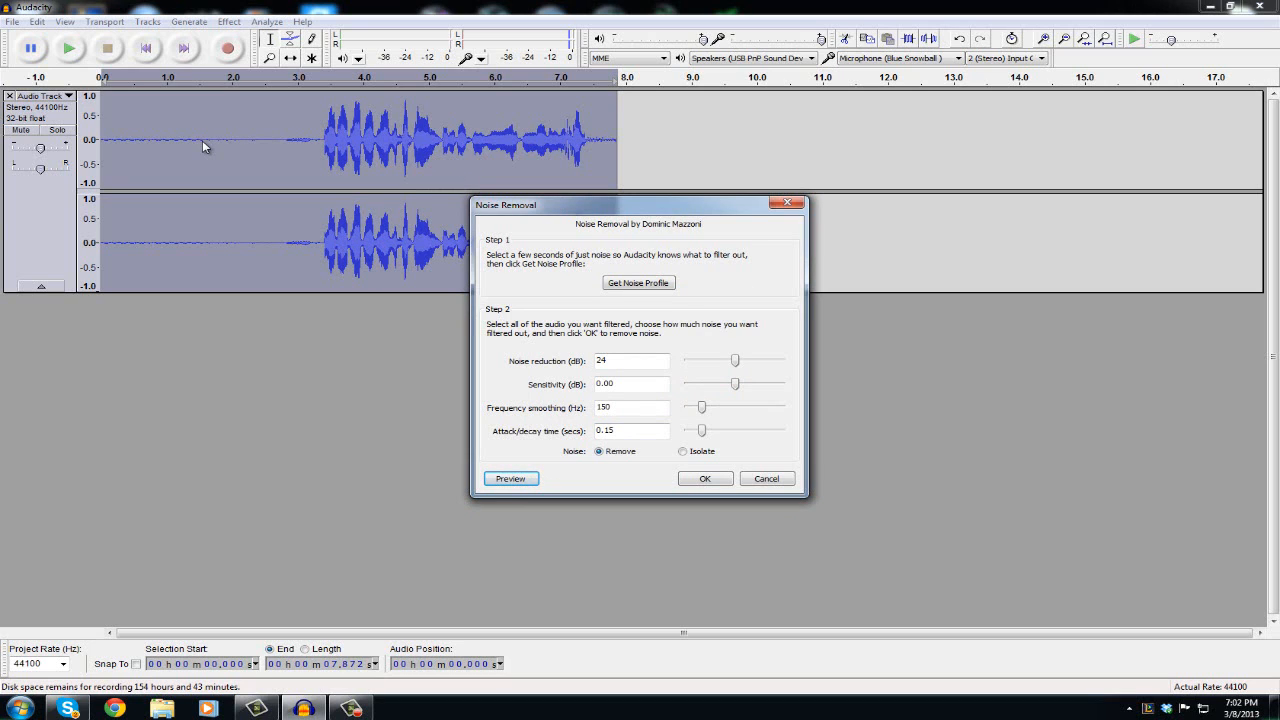
{"action": "mouse_move", "coordinate": [592, 484]}
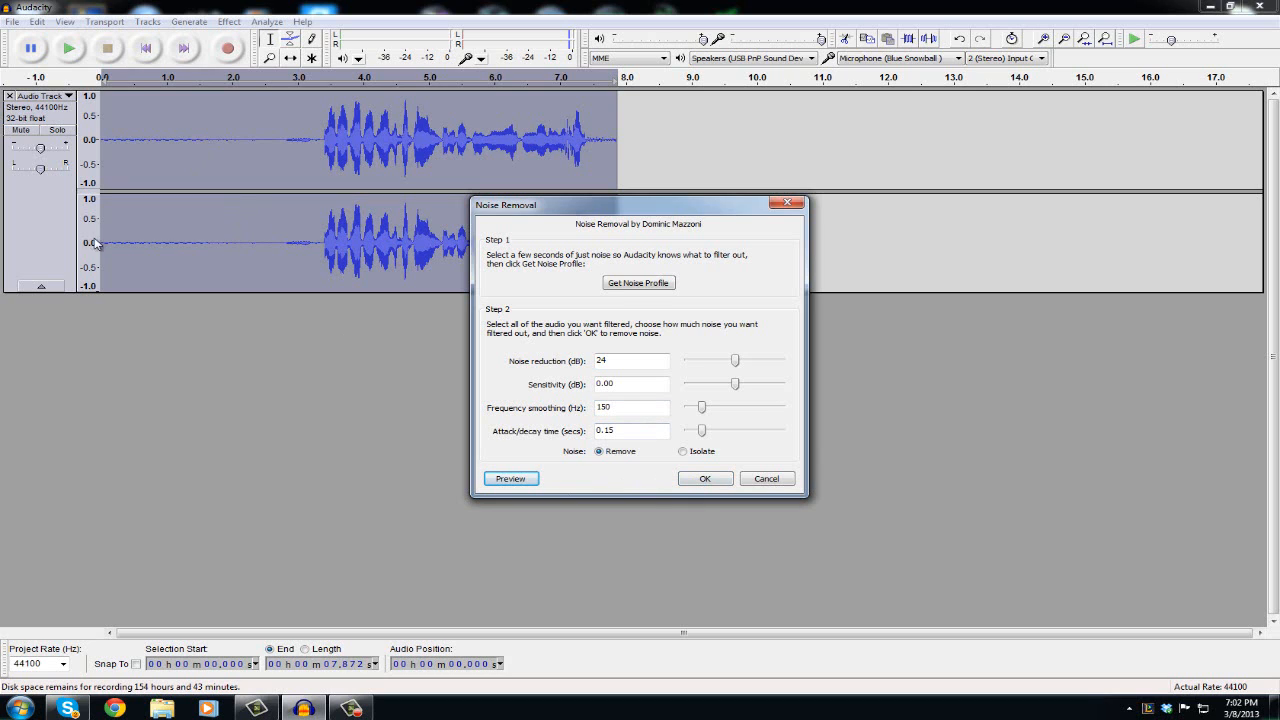
{"action": "left_click", "coordinate": [704, 478]}
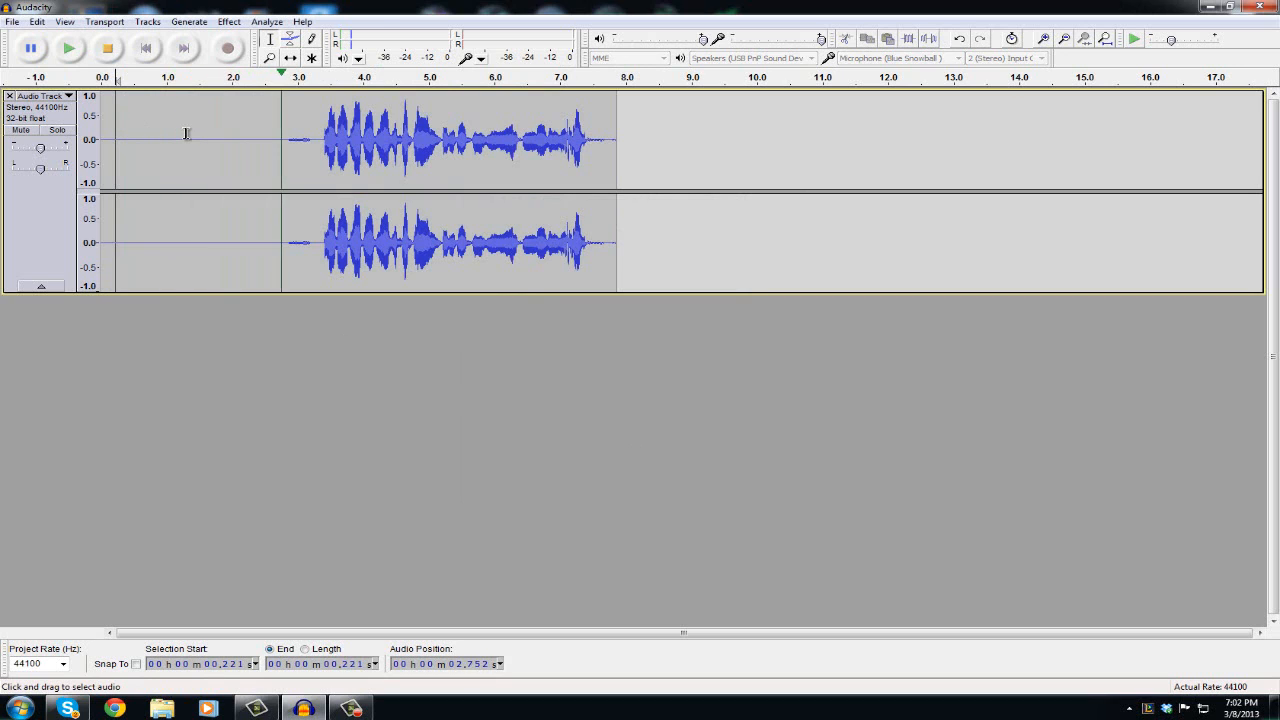
Skip to the start and apply Noise Removal with default settings to the whole clip
{"action": "left_click", "coordinate": [68, 48]}
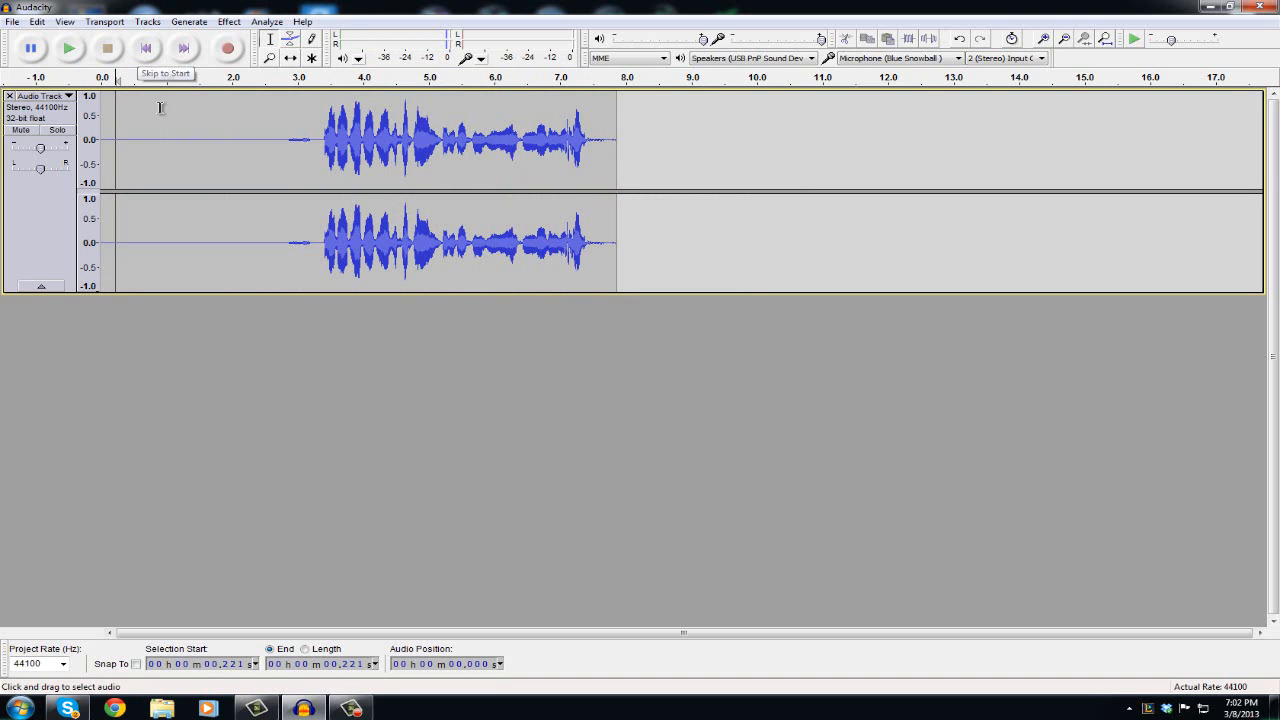
{"action": "left_click", "coordinate": [228, 20]}
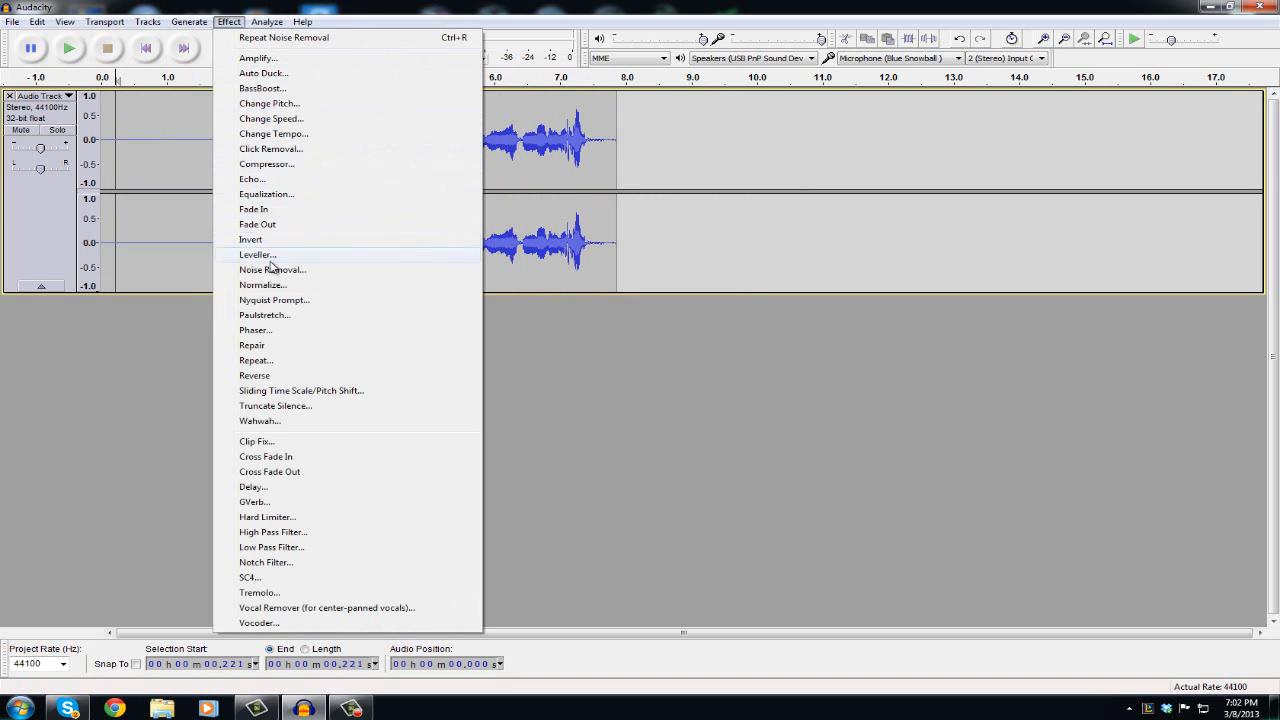
{"action": "left_click", "coordinate": [272, 268]}
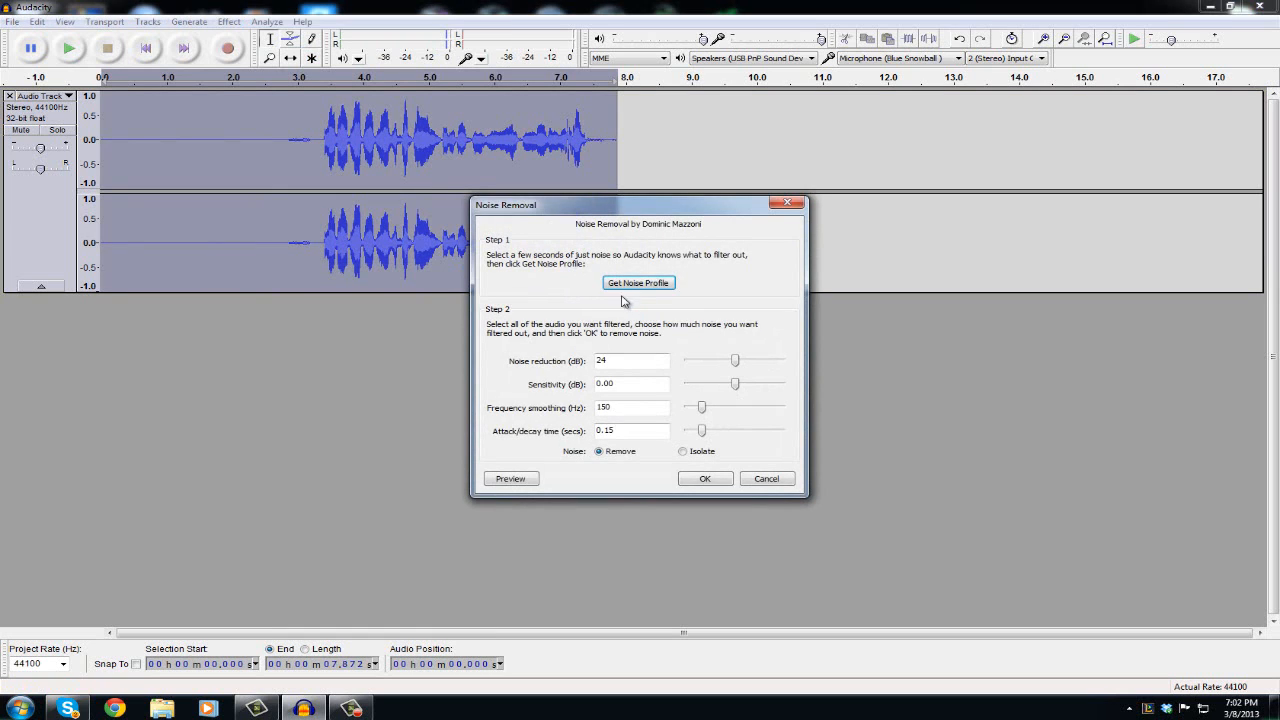
{"action": "mouse_move", "coordinate": [230, 260]}
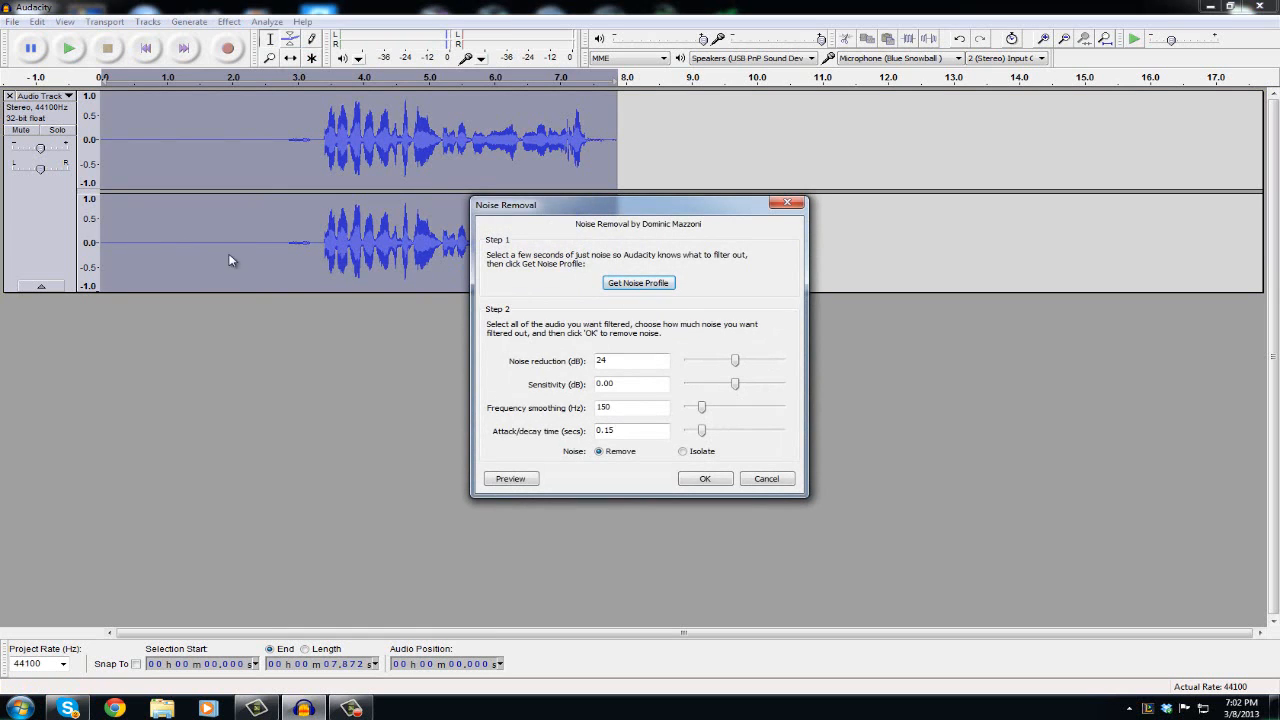
{"action": "mouse_move", "coordinate": [670, 418]}
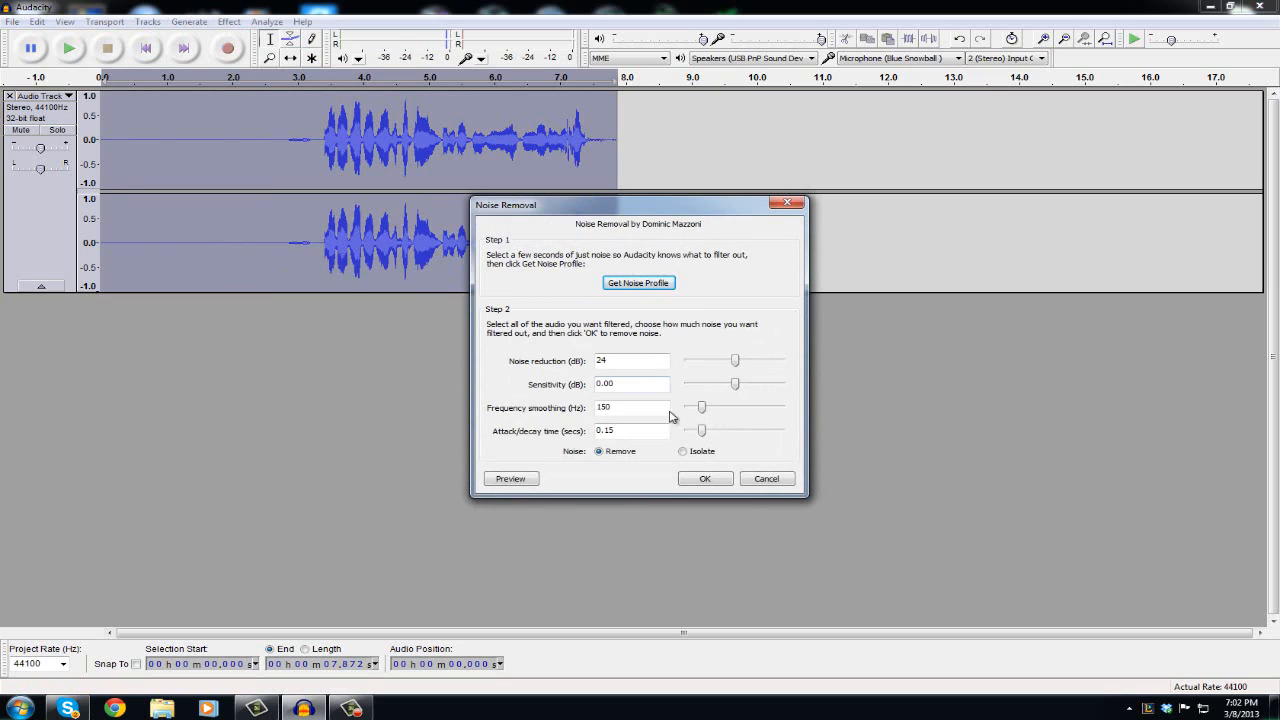
{"action": "mouse_move", "coordinate": [764, 200]}
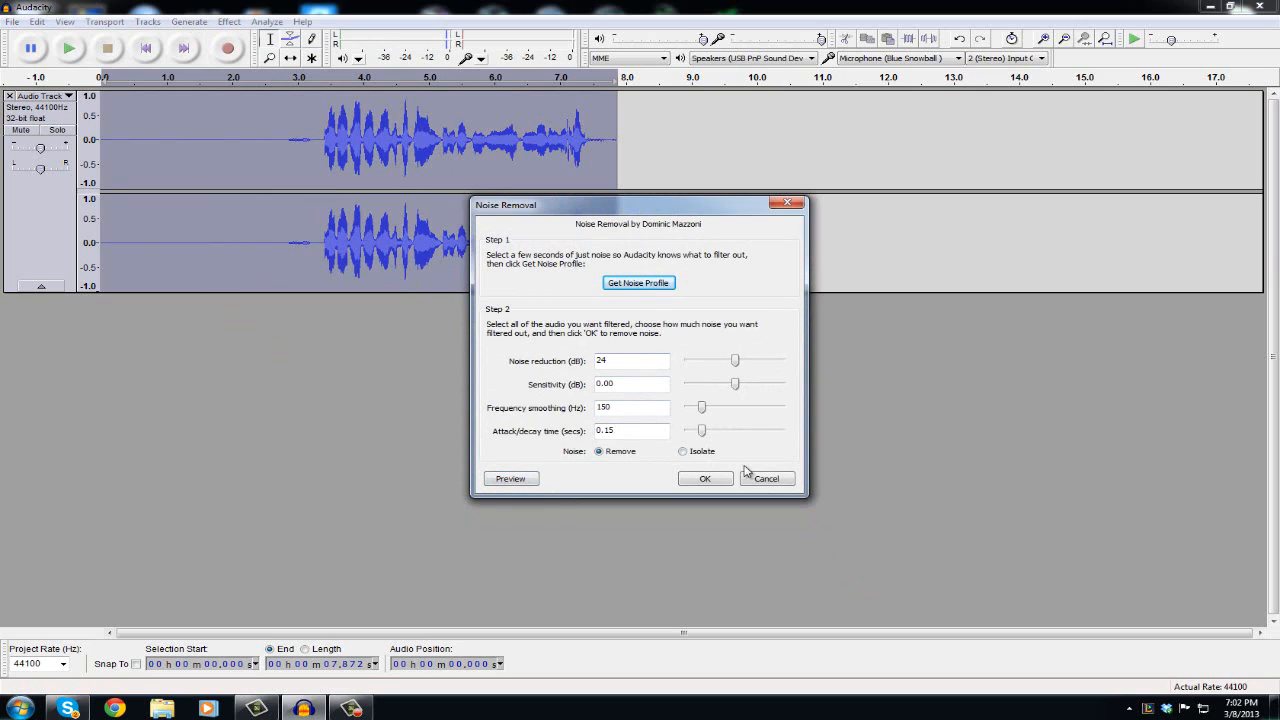
{"action": "left_click", "coordinate": [704, 478]}
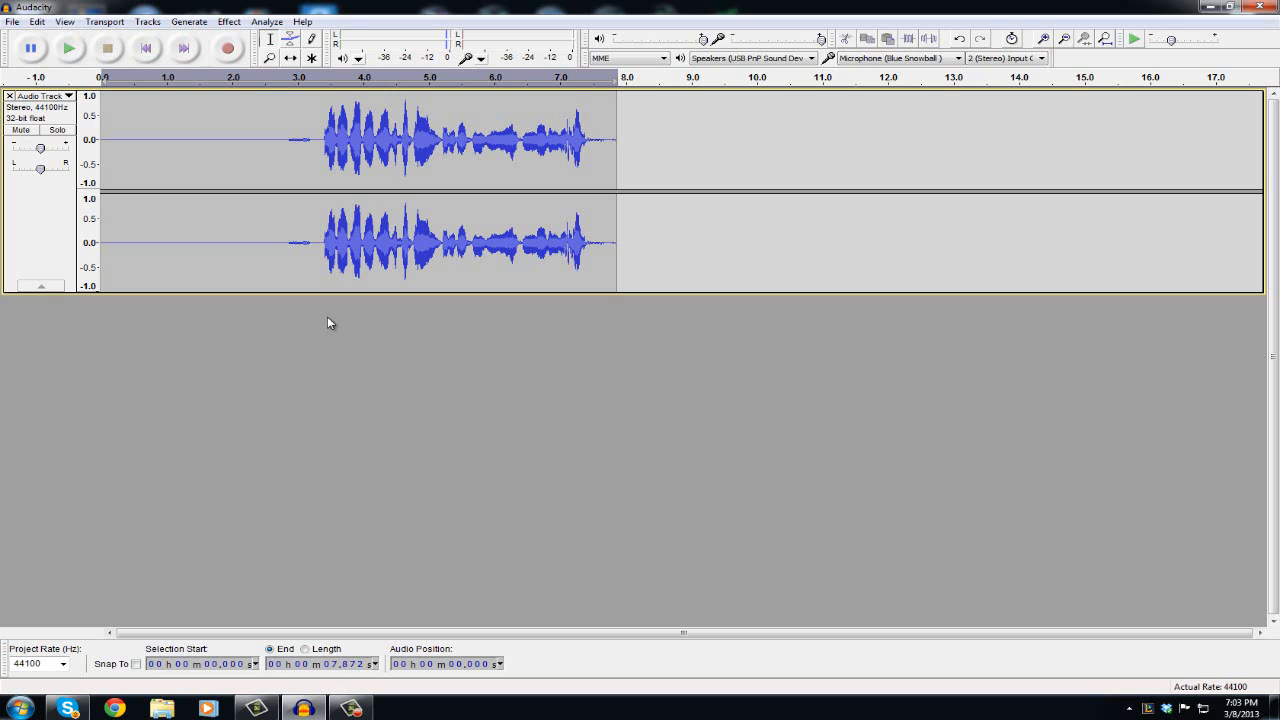
{"action": "mouse_move", "coordinate": [276, 348]}
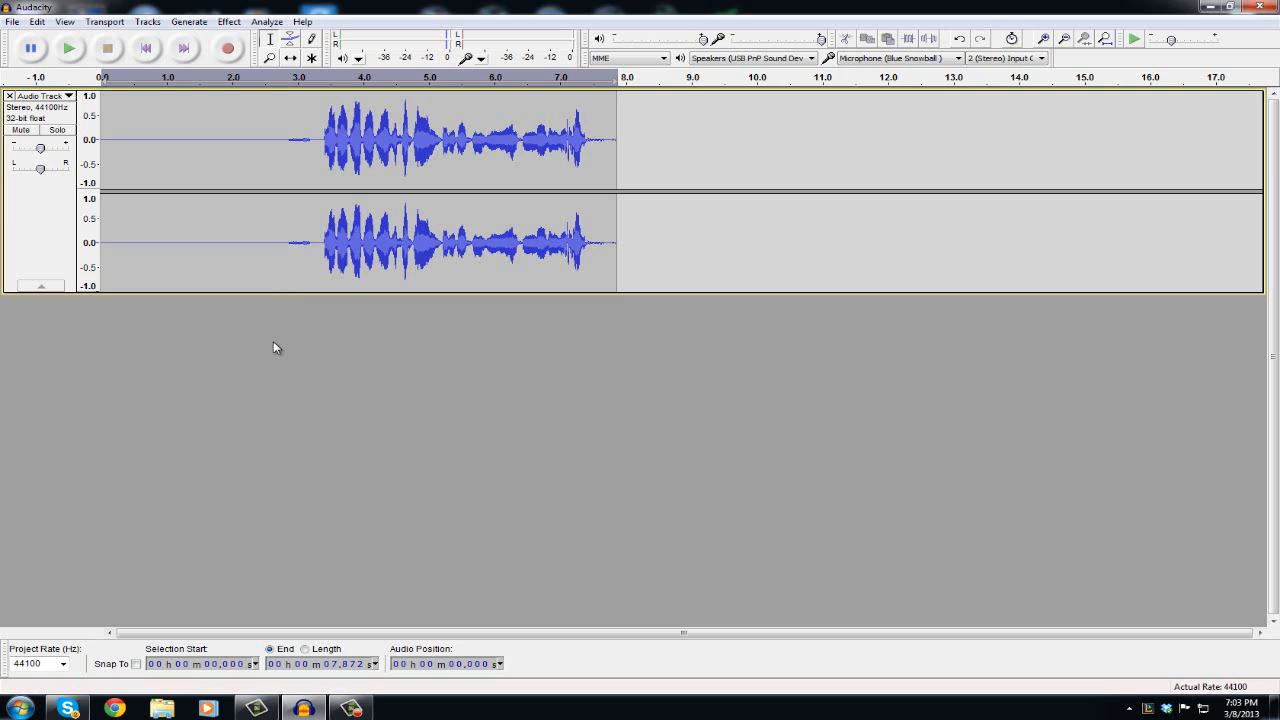